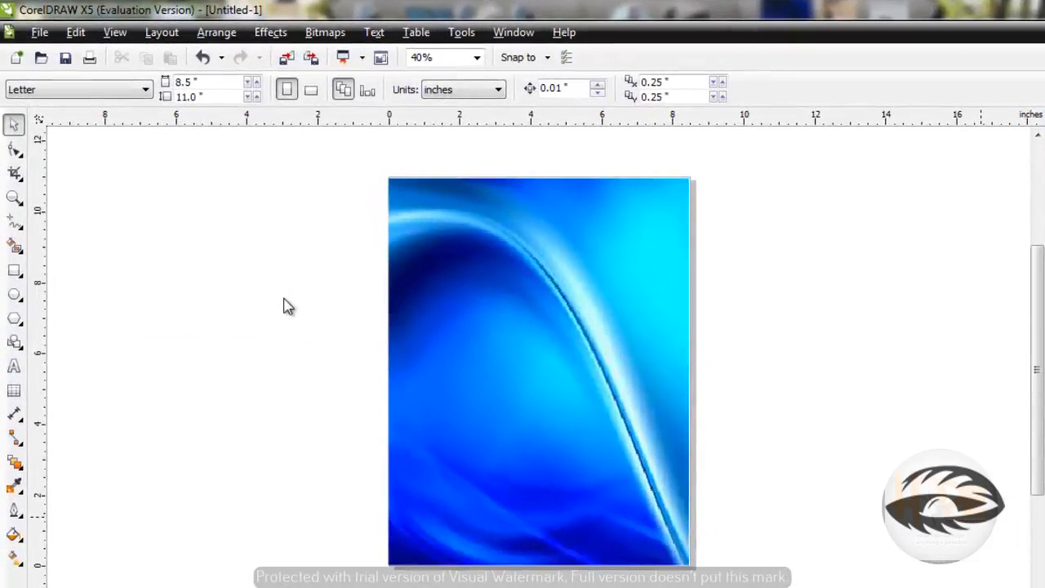
{"action": "mouse_move", "coordinate": [281, 297]}
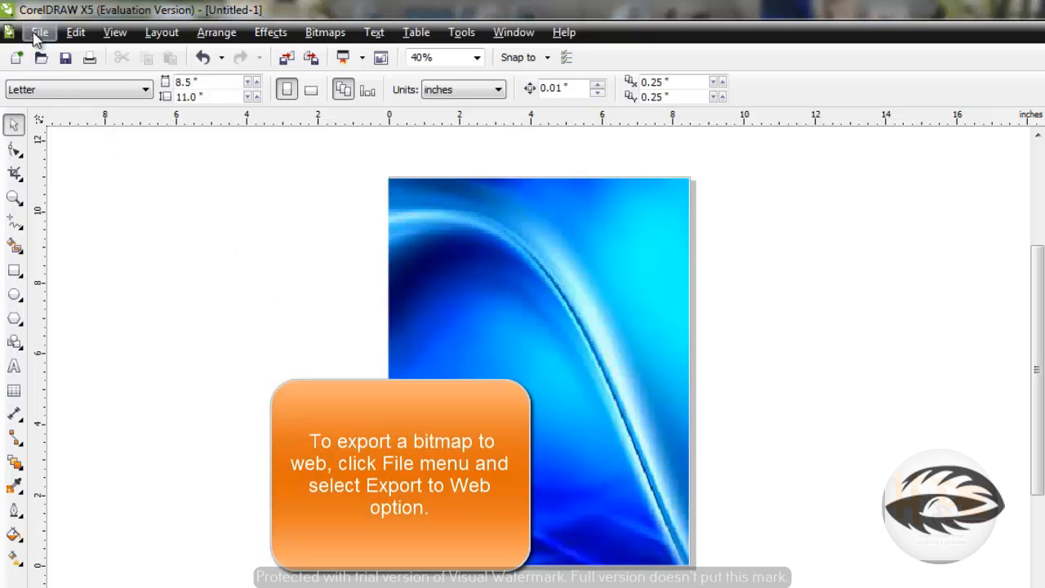
Start Export For Web from the File menu for the blue abstract bitmap
{"action": "left_click", "coordinate": [39, 32]}
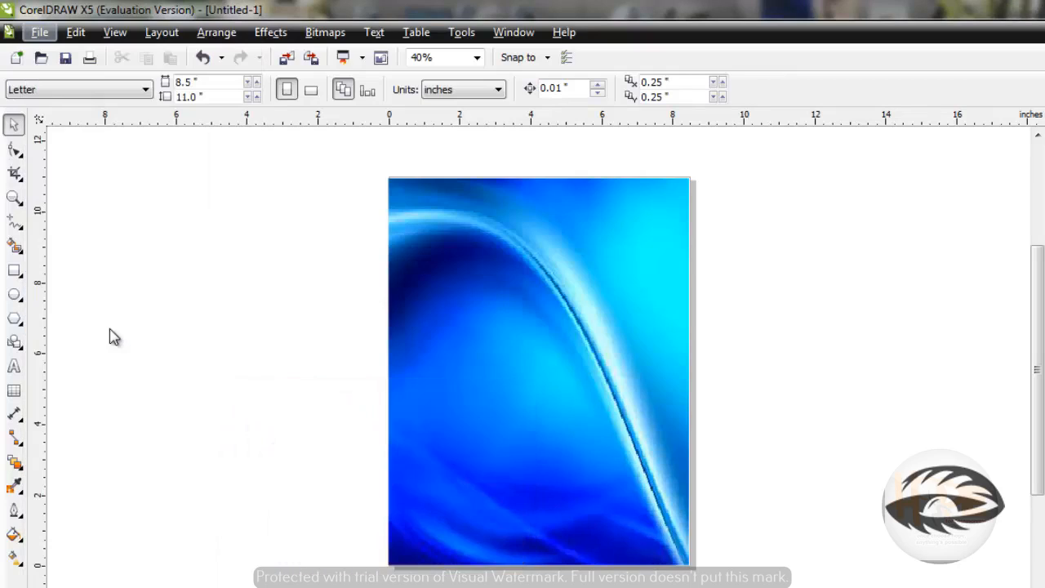
{"action": "mouse_move", "coordinate": [163, 330]}
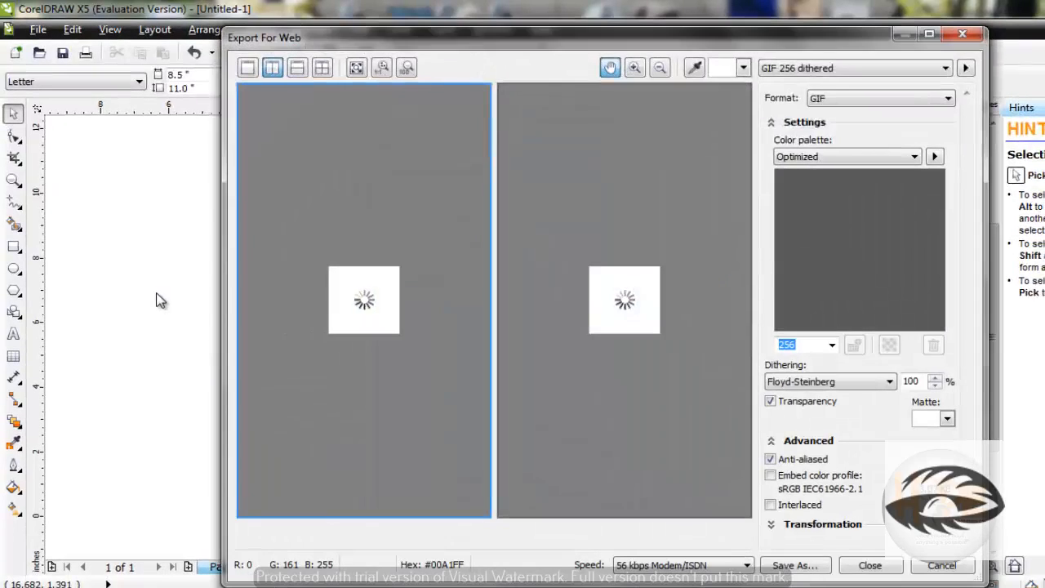
{"action": "mouse_move", "coordinate": [209, 278]}
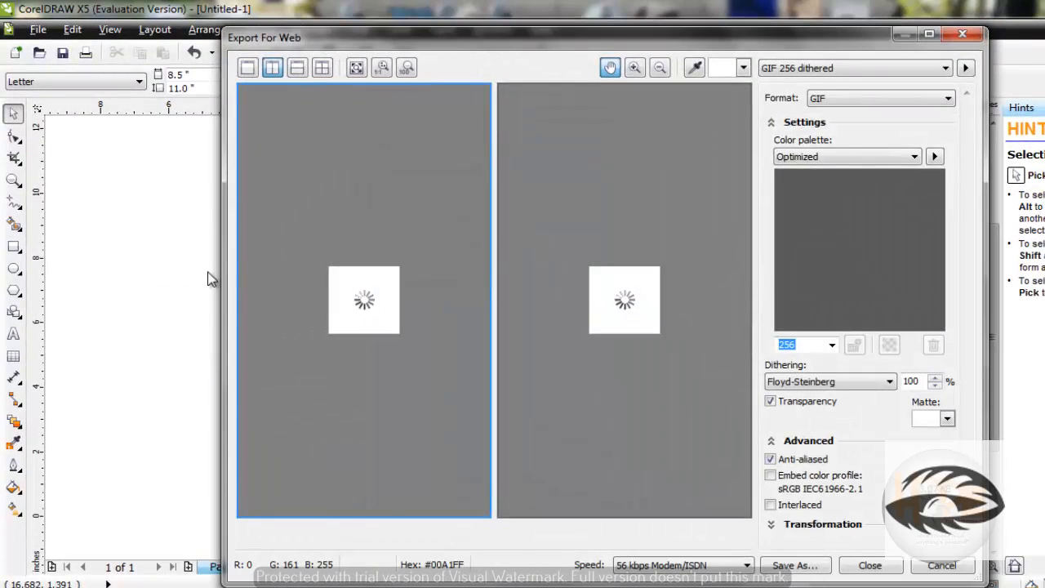
{"action": "mouse_move", "coordinate": [251, 245]}
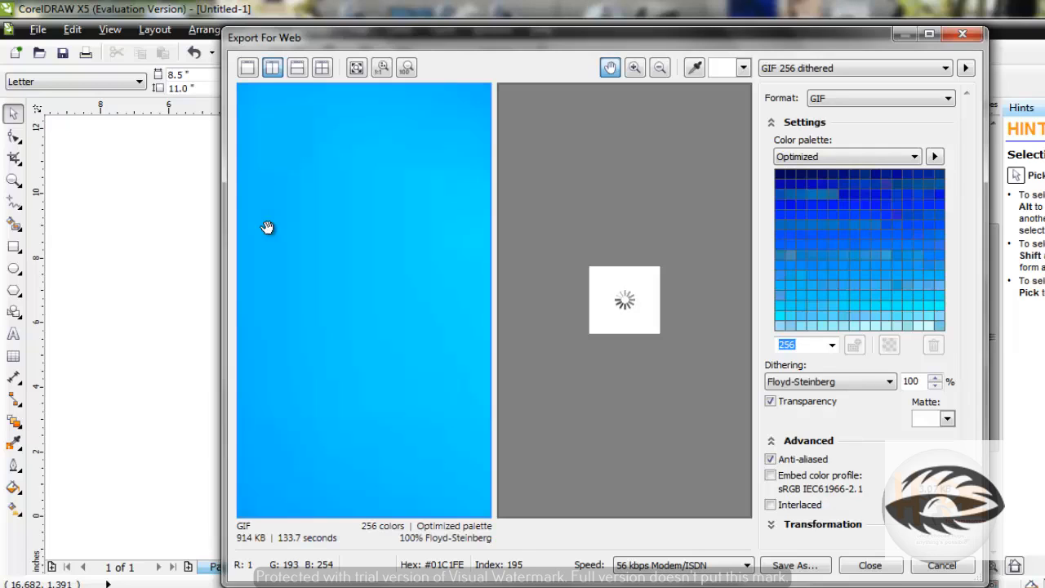
{"action": "mouse_move", "coordinate": [286, 165]}
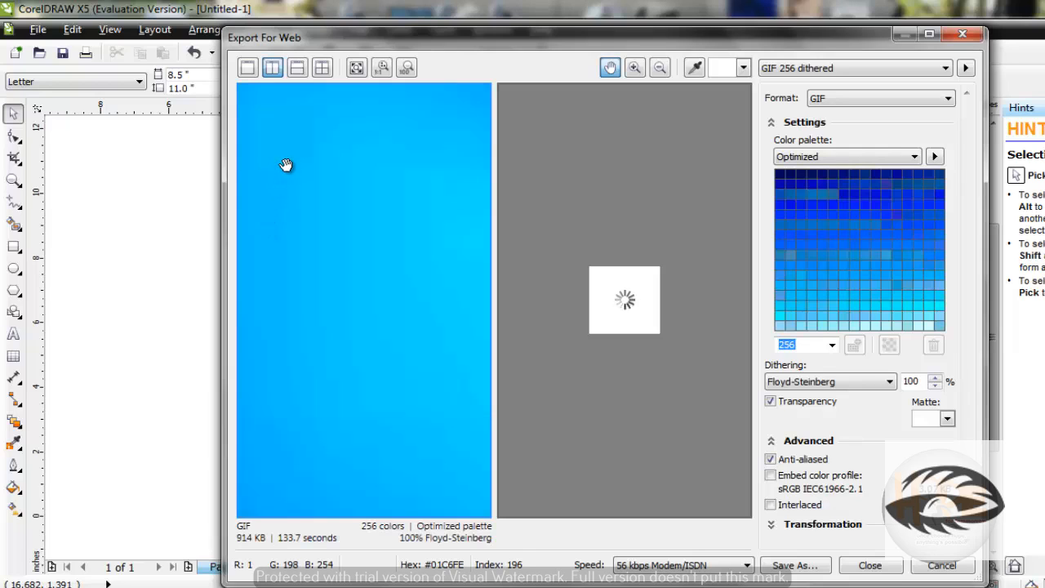
Keep the two vertical previews layout showing the 256-color GIF beside the original
{"action": "left_click", "coordinate": [271, 68]}
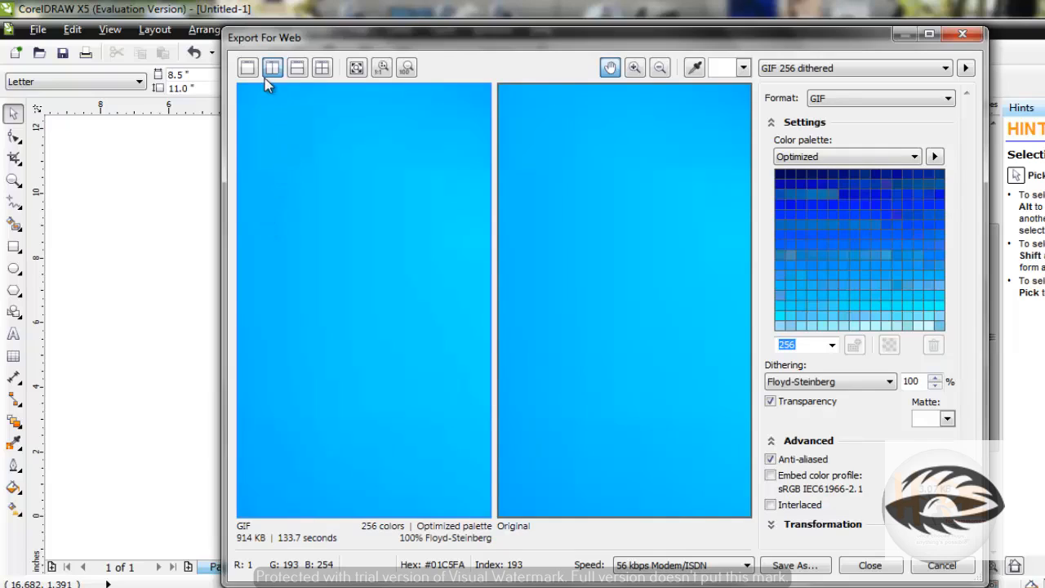
{"action": "mouse_move", "coordinate": [248, 69]}
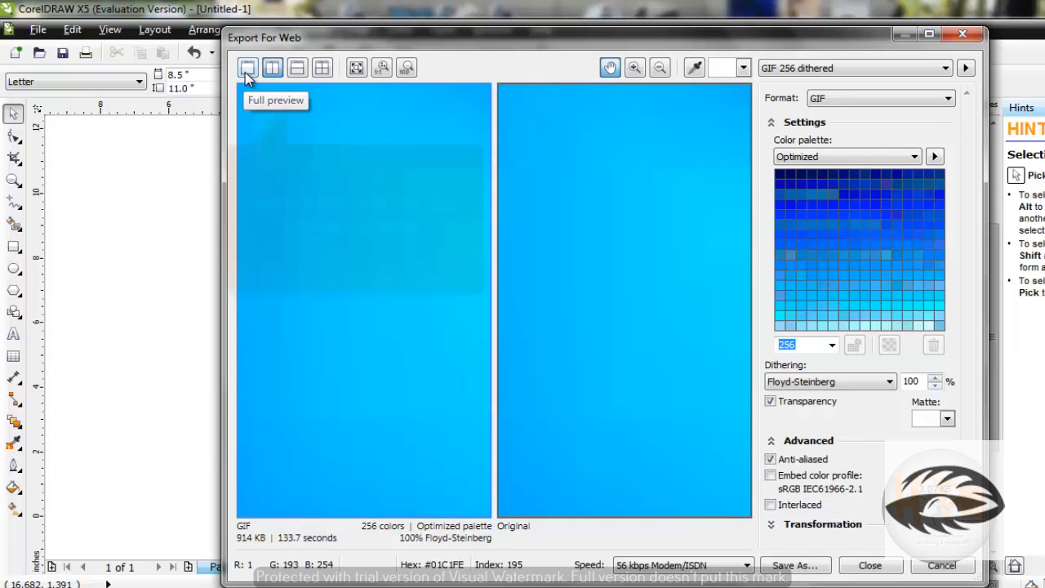
{"action": "left_click", "coordinate": [248, 69]}
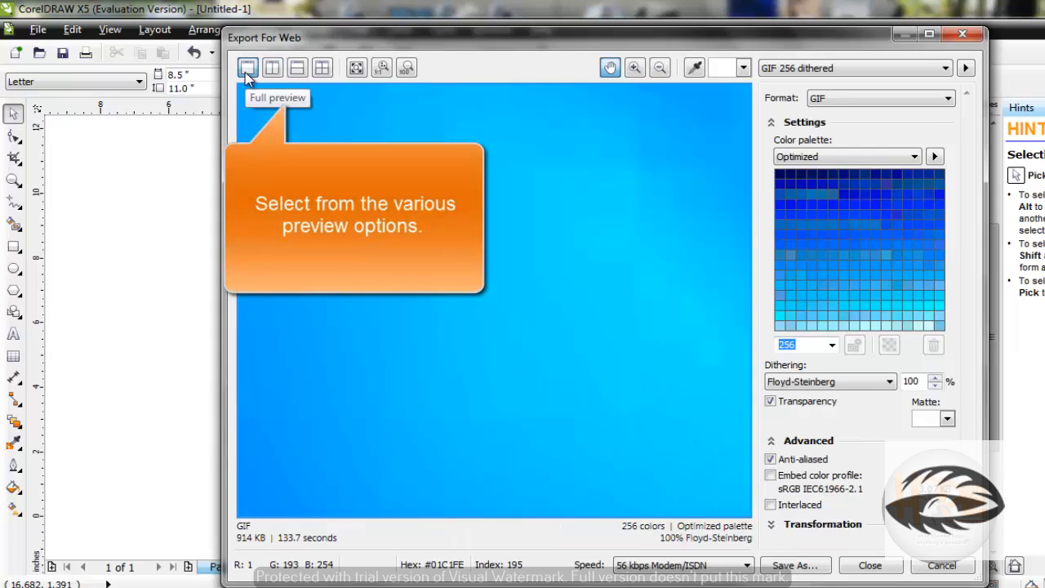
{"action": "mouse_move", "coordinate": [258, 100]}
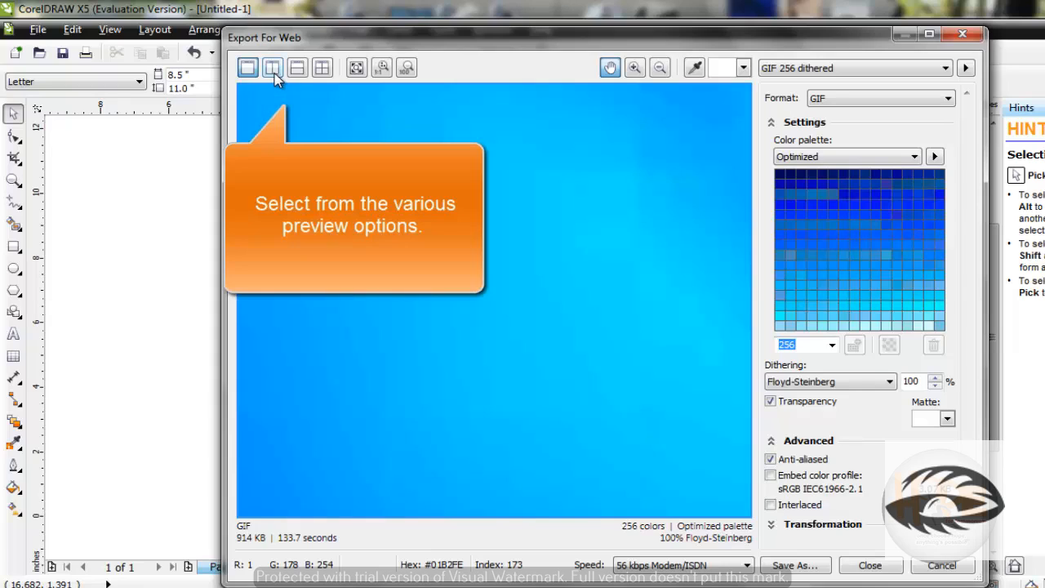
{"action": "mouse_move", "coordinate": [273, 67]}
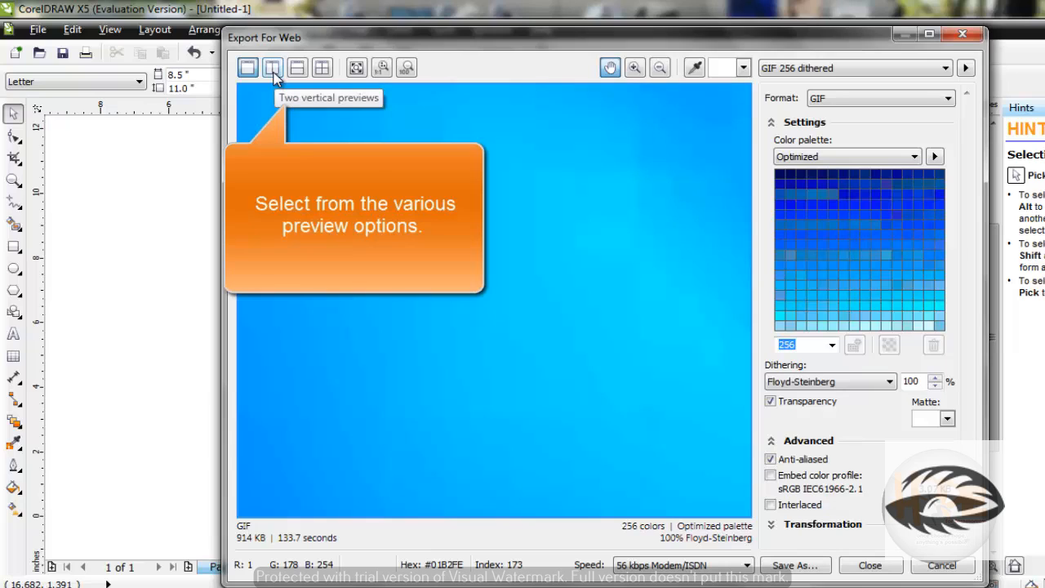
{"action": "left_click", "coordinate": [273, 67]}
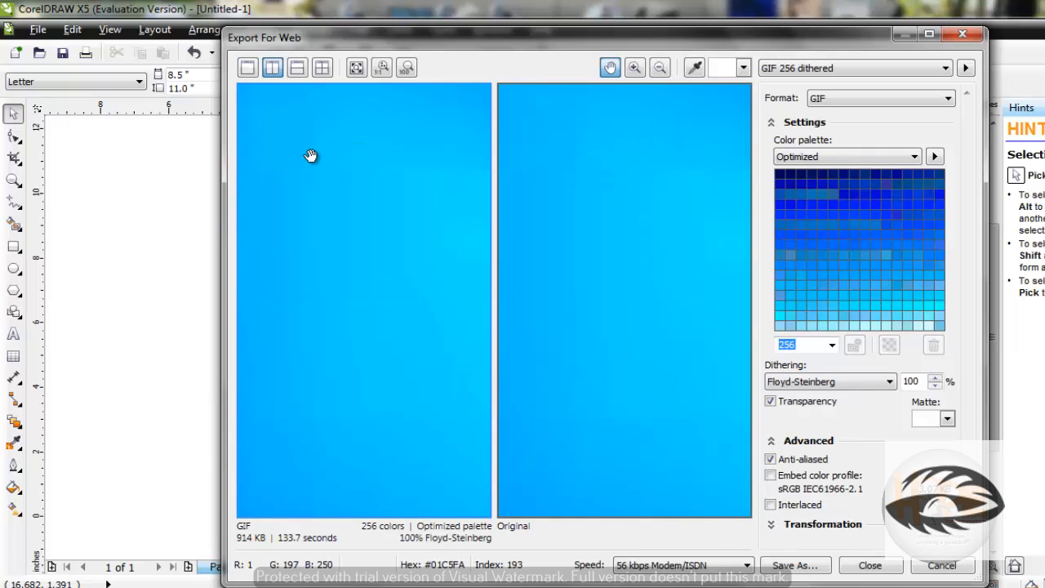
{"action": "mouse_move", "coordinate": [304, 106]}
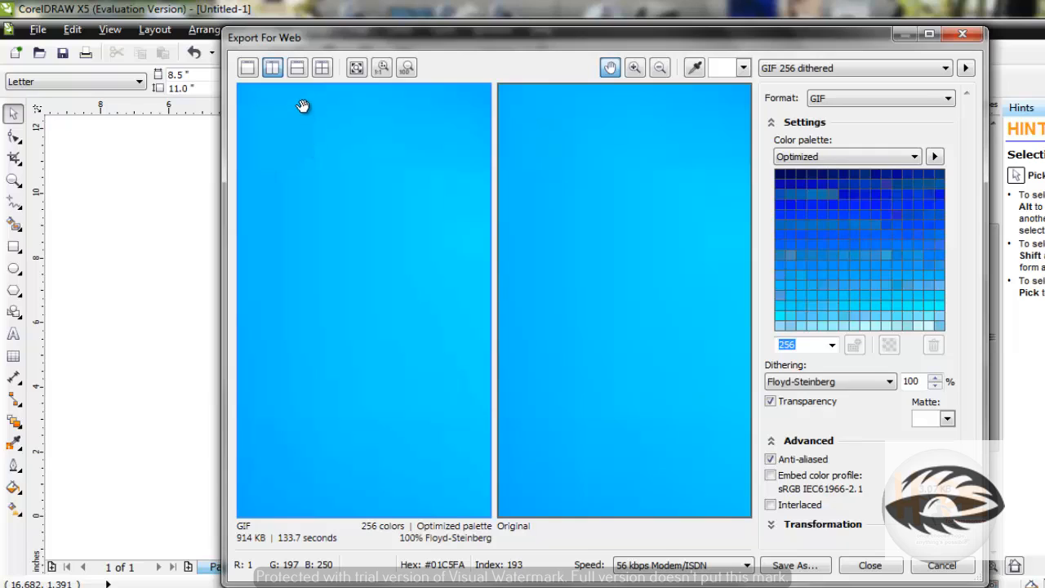
{"action": "mouse_move", "coordinate": [297, 68]}
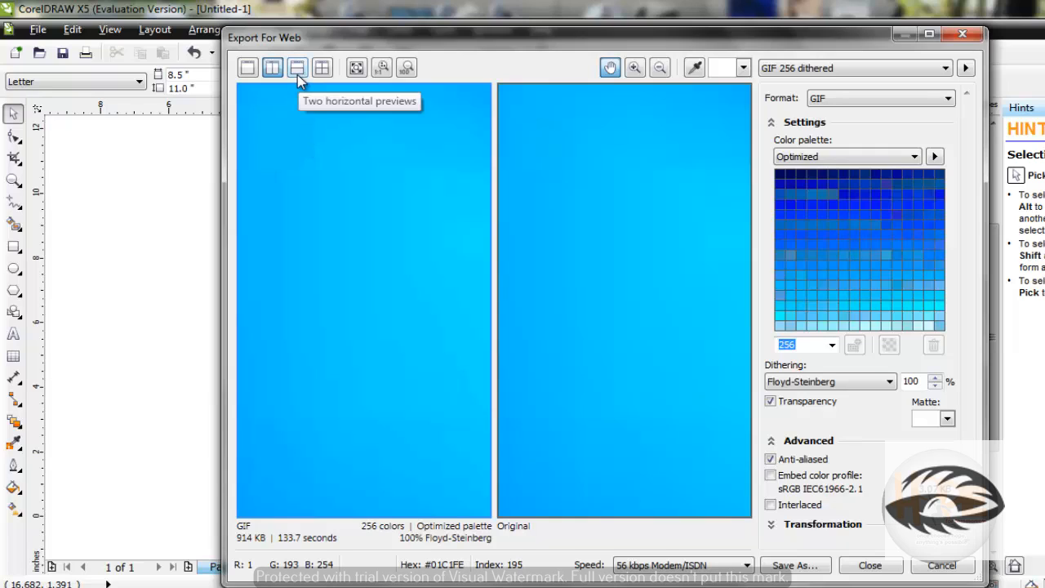
Switch to two horizontal previews, then to four previews comparing GIF, original, PNG and JPEG
{"action": "left_click", "coordinate": [297, 66]}
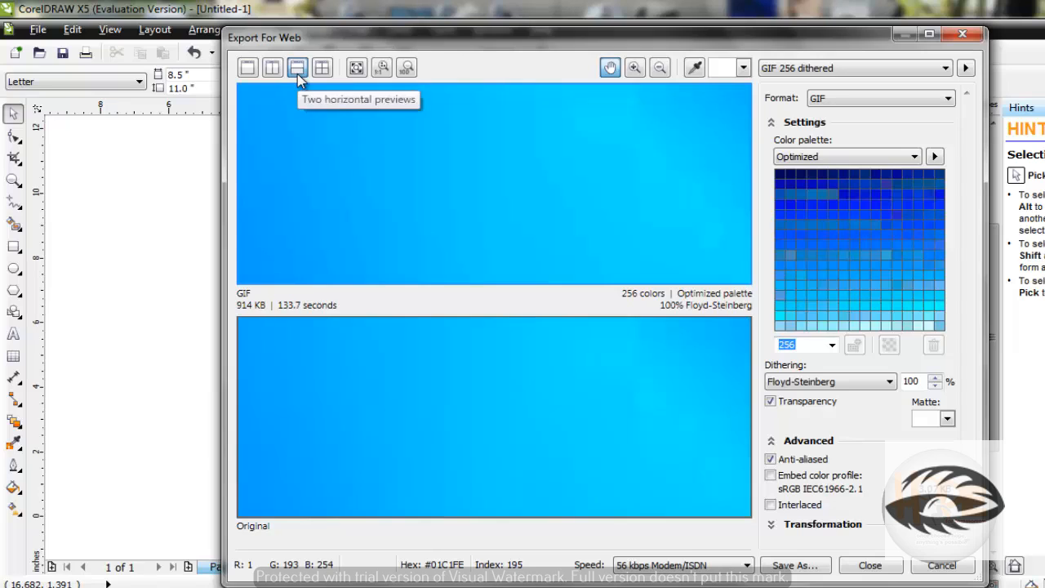
{"action": "mouse_move", "coordinate": [323, 78]}
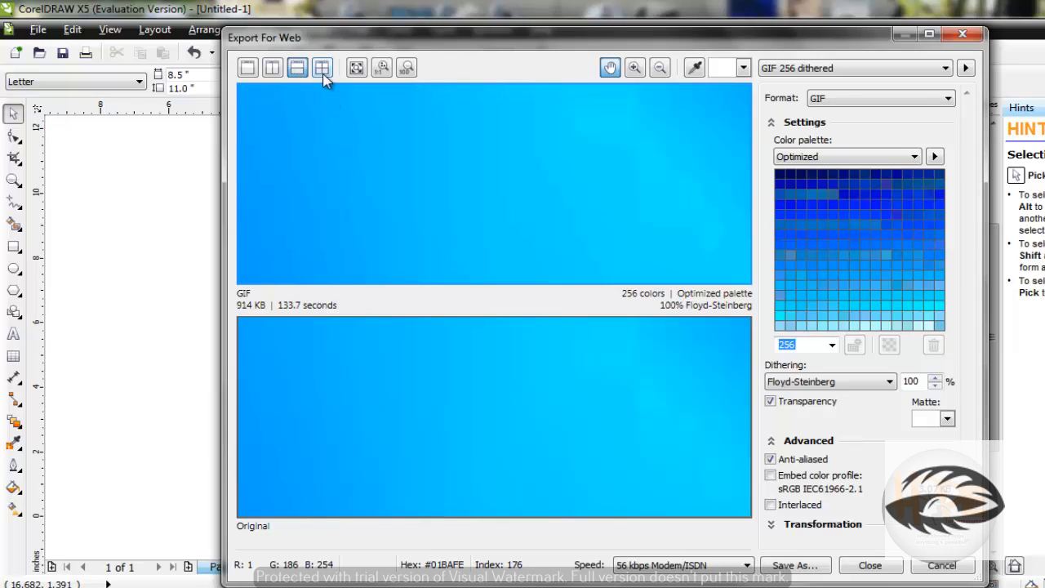
{"action": "left_click", "coordinate": [321, 69]}
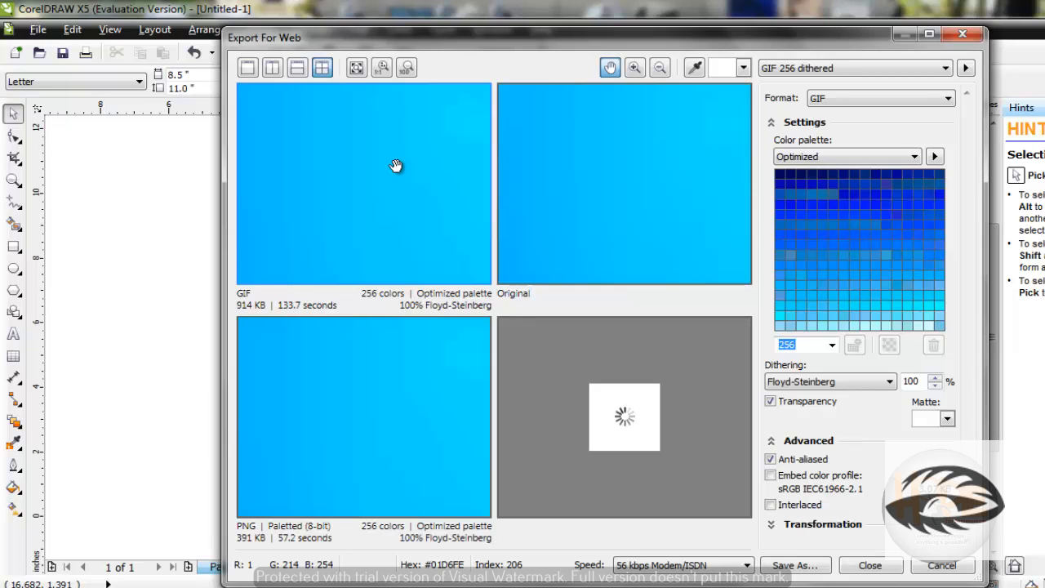
{"action": "mouse_move", "coordinate": [356, 69]}
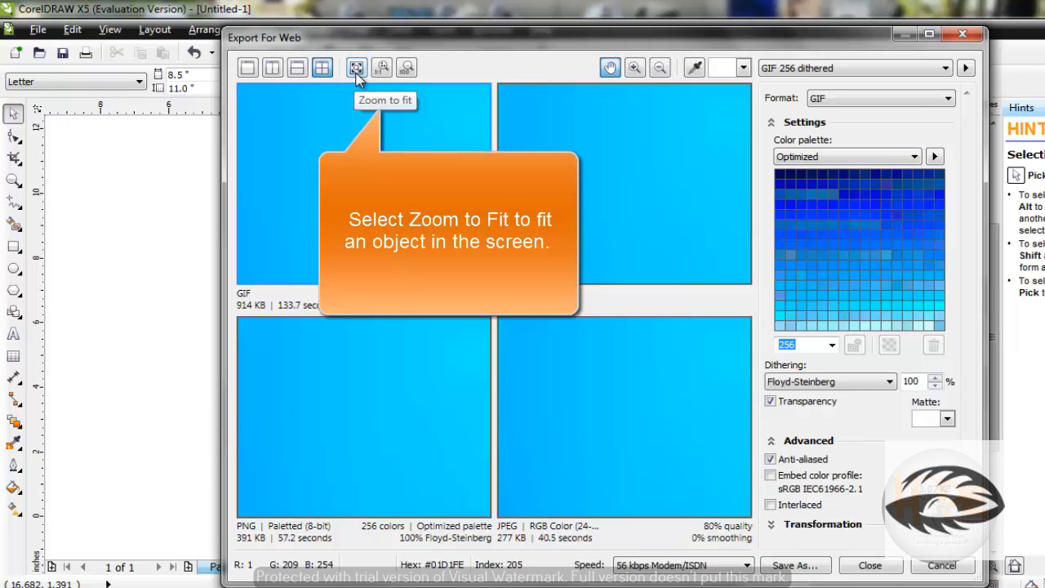
Zoom to fit so the entire bitmap shows in all four export previews
{"action": "left_click", "coordinate": [356, 69]}
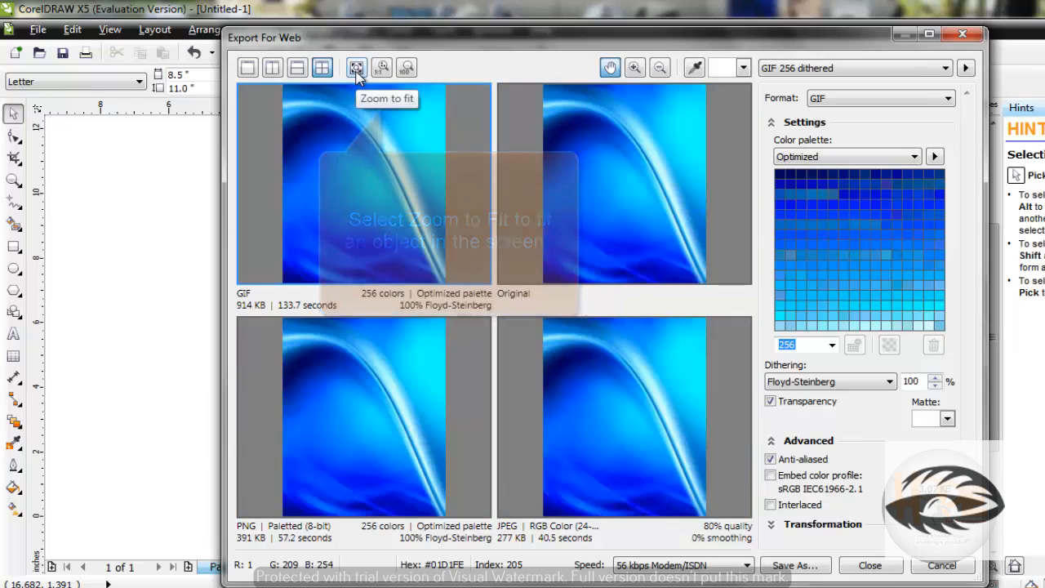
{"action": "left_click", "coordinate": [356, 67]}
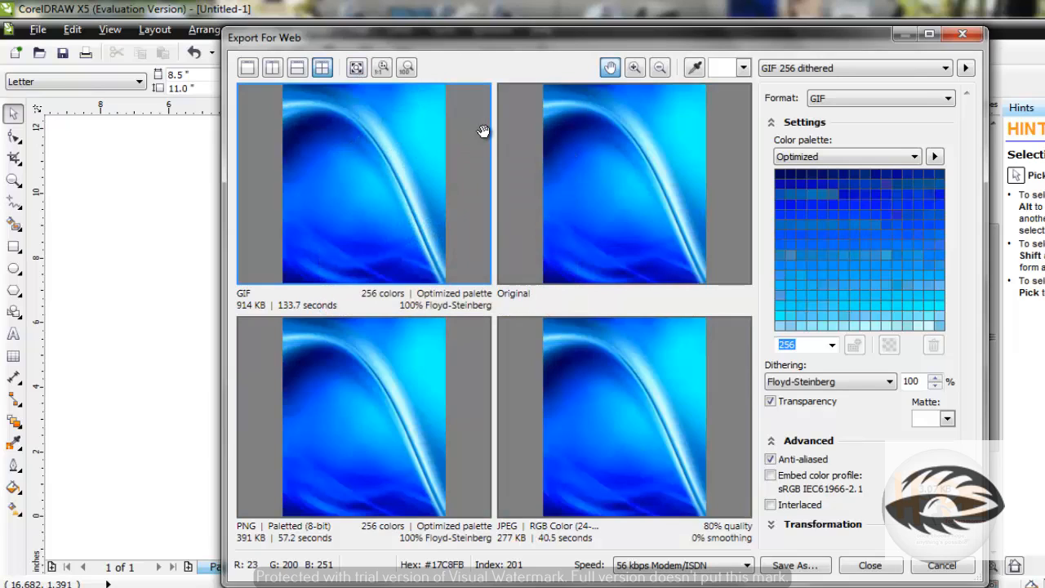
{"action": "mouse_move", "coordinate": [396, 88]}
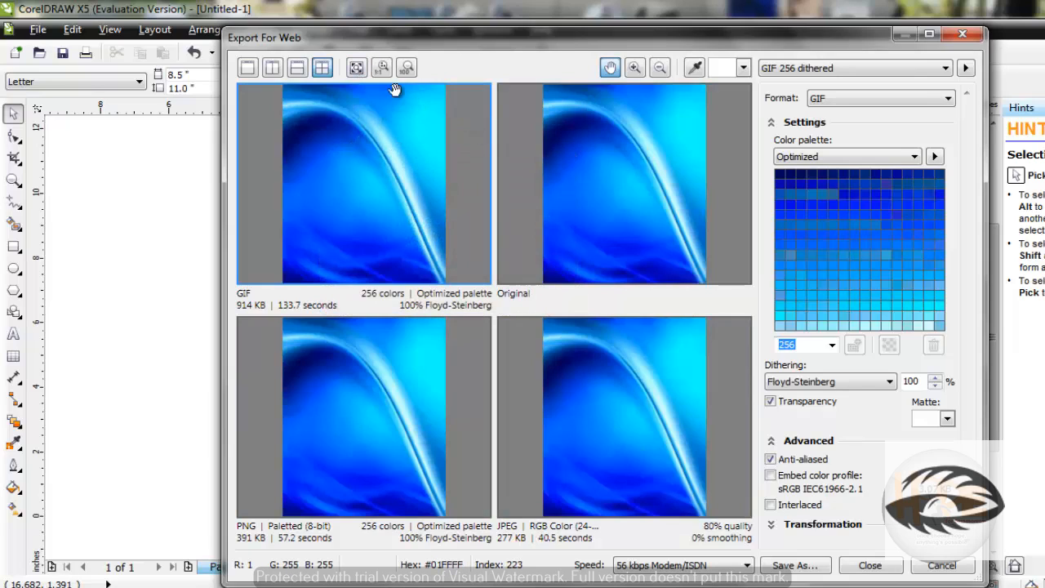
{"action": "mouse_move", "coordinate": [356, 69]}
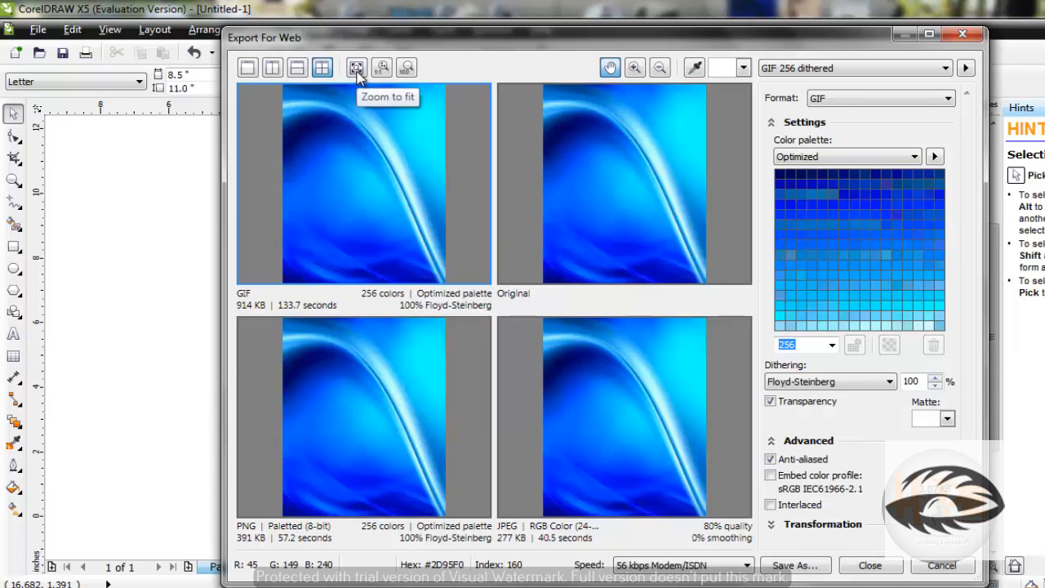
{"action": "mouse_move", "coordinate": [408, 112]}
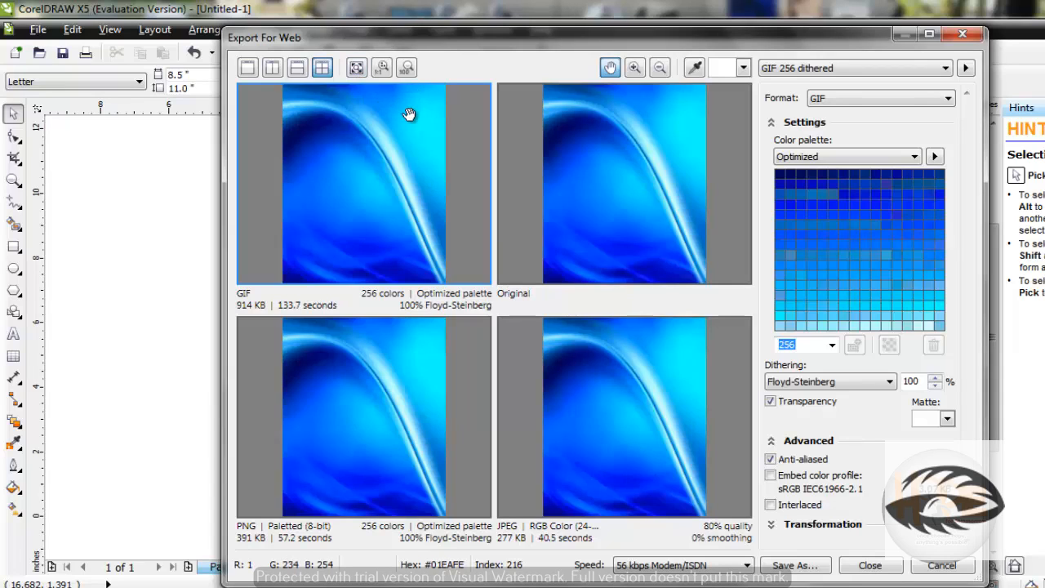
{"action": "mouse_move", "coordinate": [392, 97]}
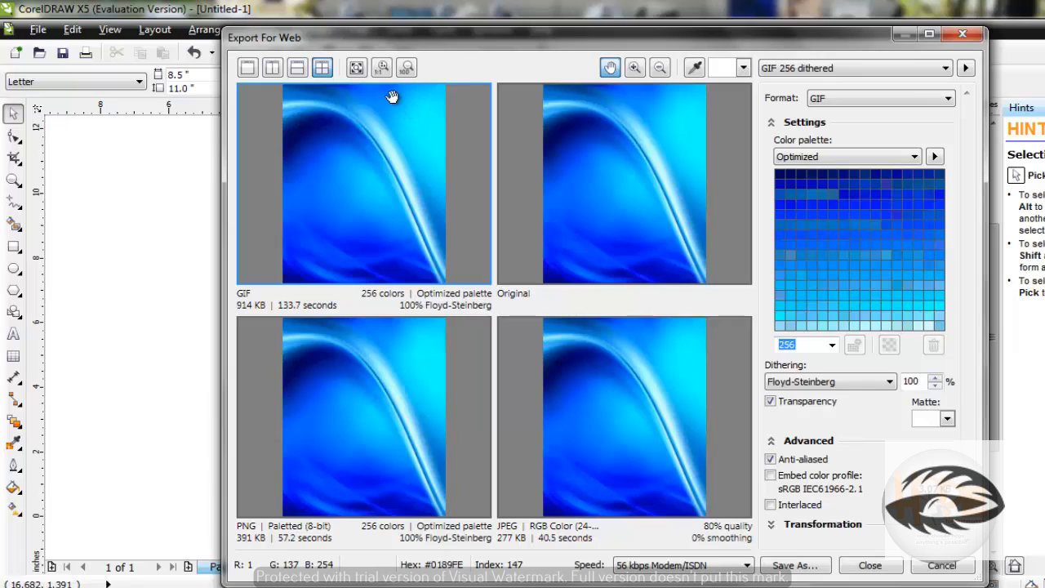
{"action": "mouse_move", "coordinate": [407, 69]}
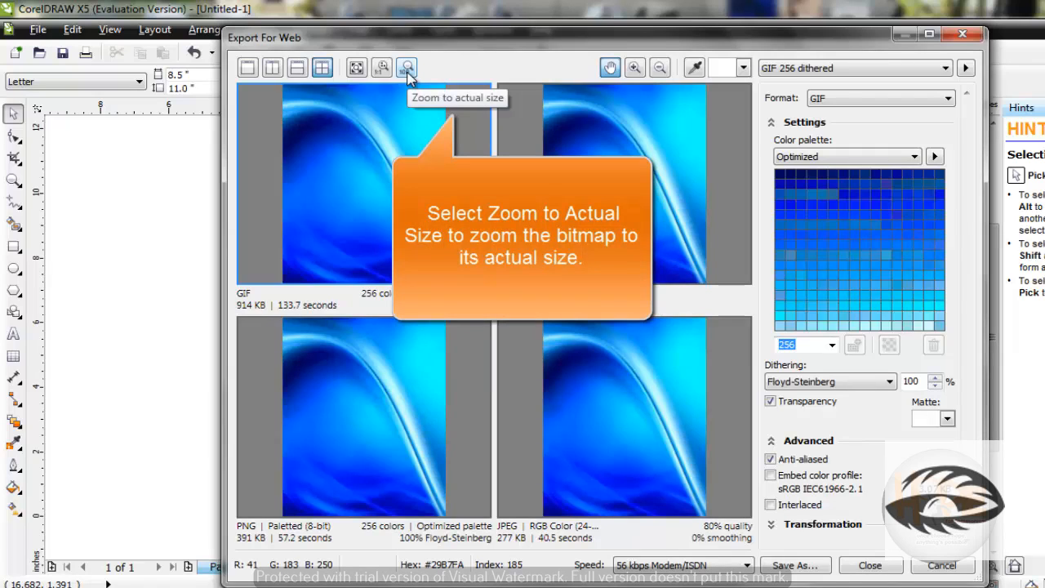
Zoom the four previews to the bitmap's actual pixel size
{"action": "left_click", "coordinate": [407, 69]}
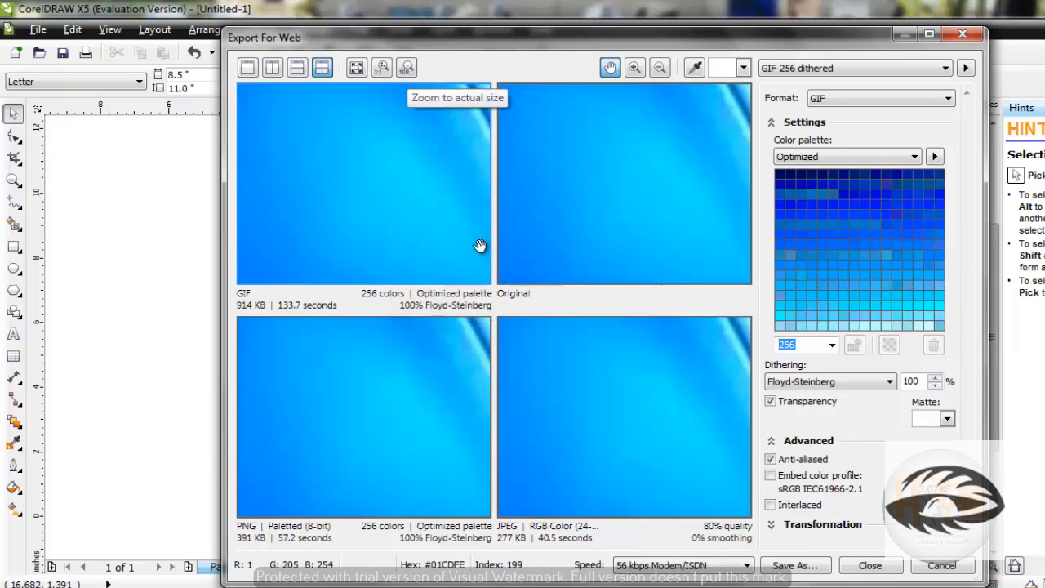
{"action": "mouse_move", "coordinate": [471, 239]}
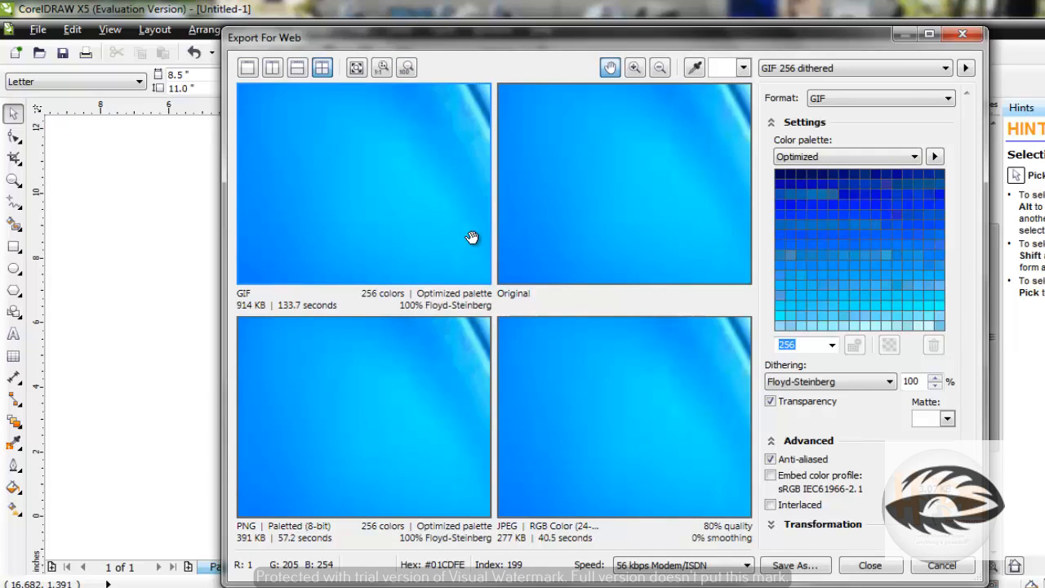
{"action": "mouse_move", "coordinate": [703, 295]}
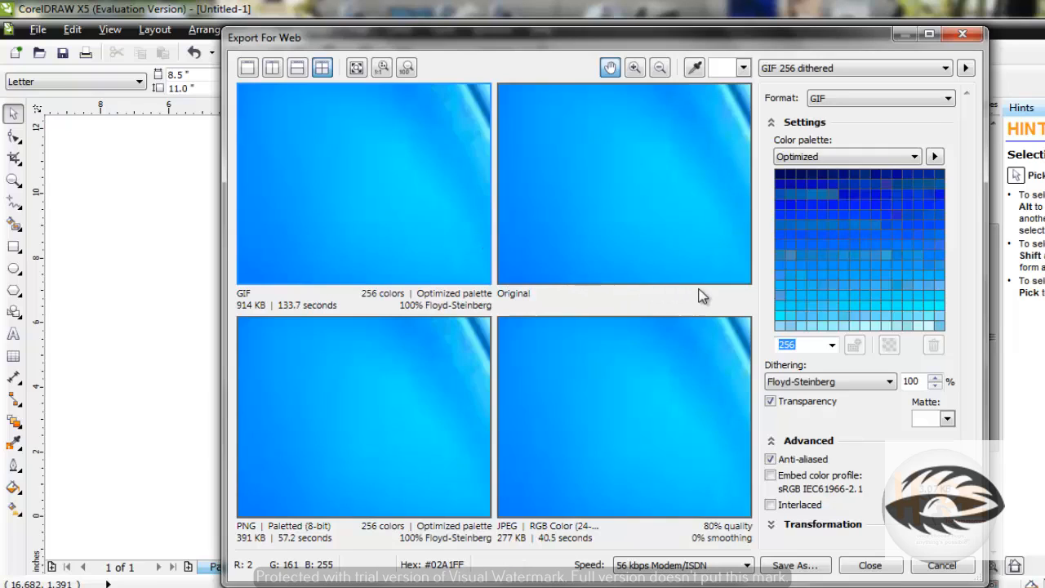
{"action": "mouse_move", "coordinate": [728, 402]}
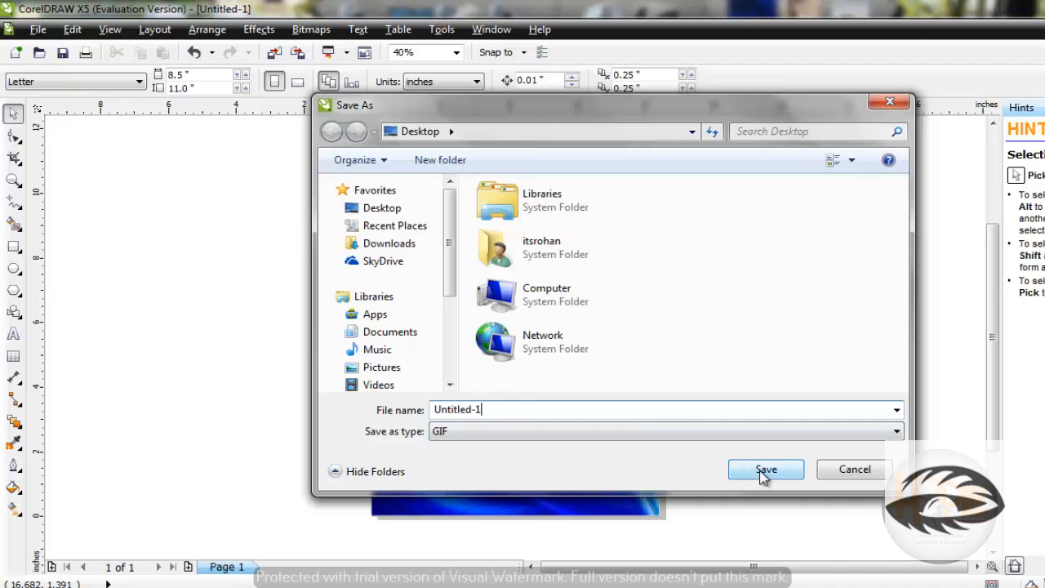
Save the web export as GIF Untitled-1 on the Desktop and return to the drawing
{"action": "left_click", "coordinate": [764, 470]}
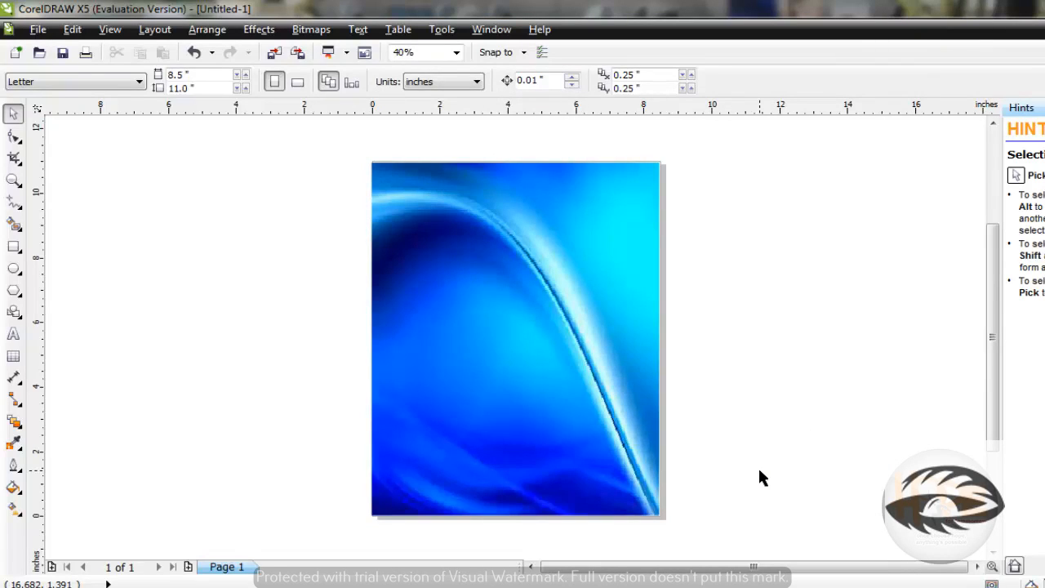
{"action": "mouse_move", "coordinate": [302, 237]}
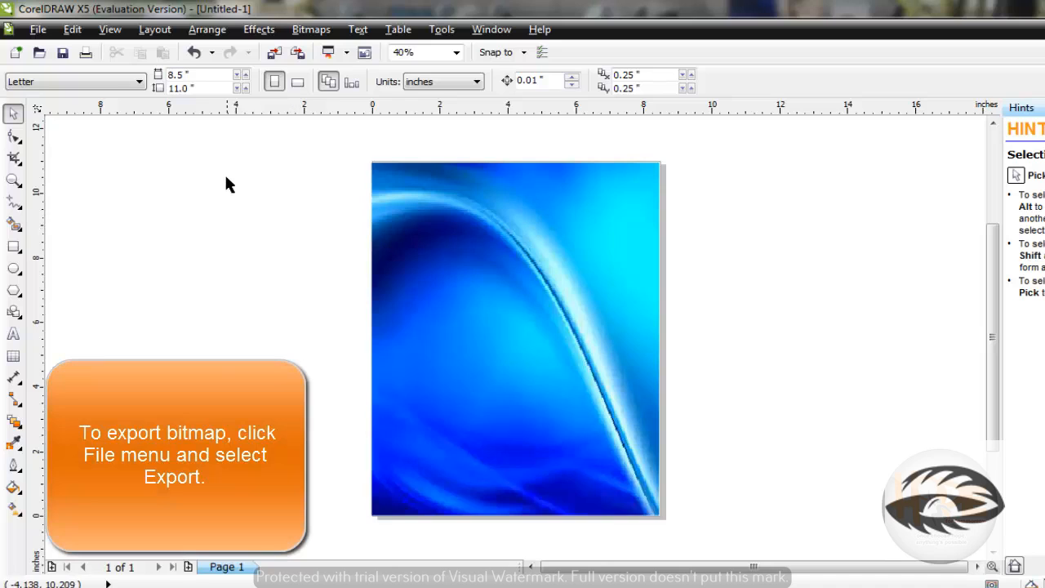
Start a standard Export from the File menu
{"action": "left_click", "coordinate": [38, 30]}
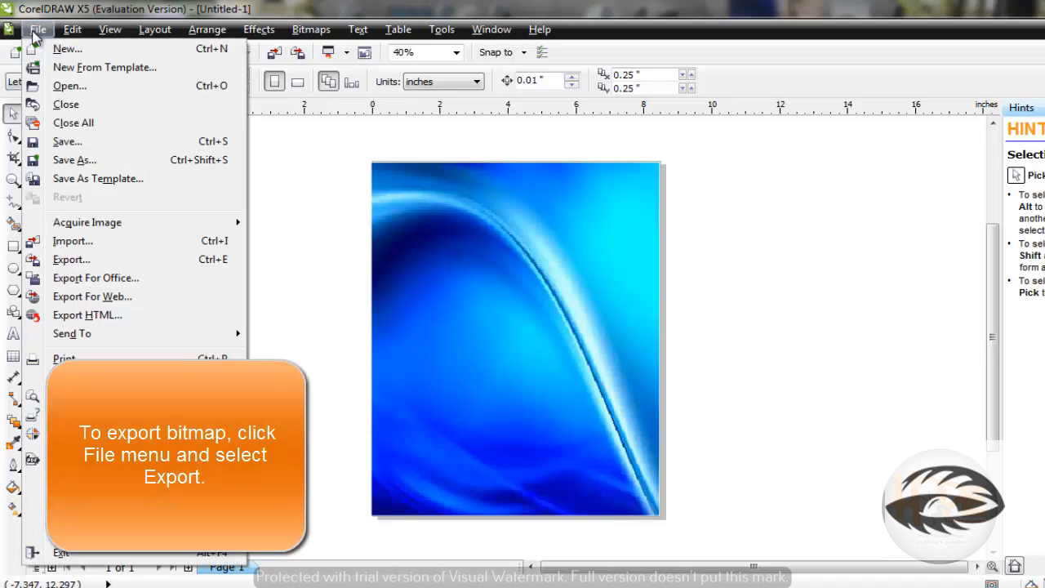
{"action": "mouse_move", "coordinate": [72, 137]}
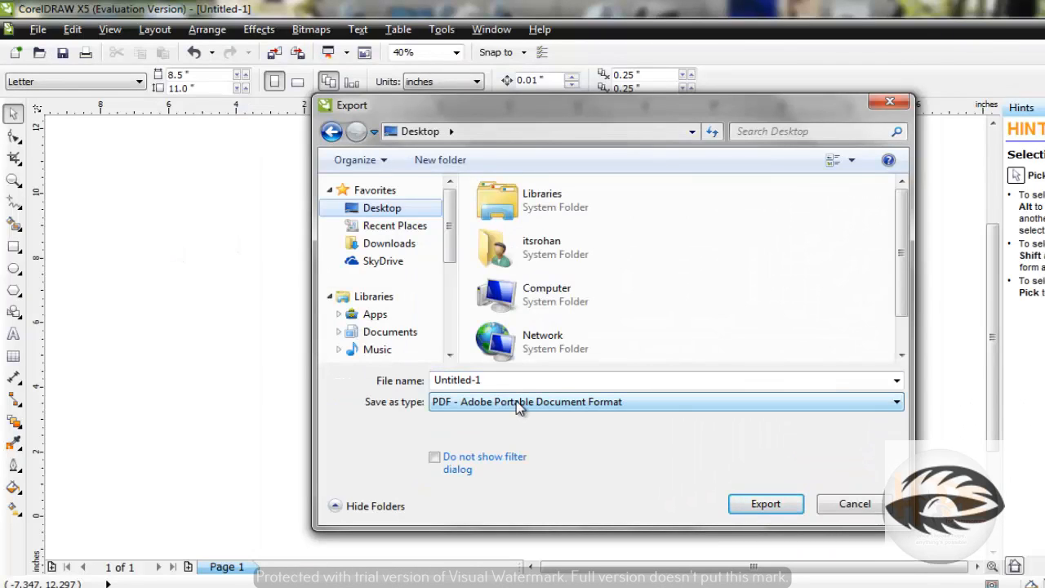
Set Save as type to JPG - JPEG Bitmaps and export under the name Untitled-1
{"action": "left_click", "coordinate": [894, 402]}
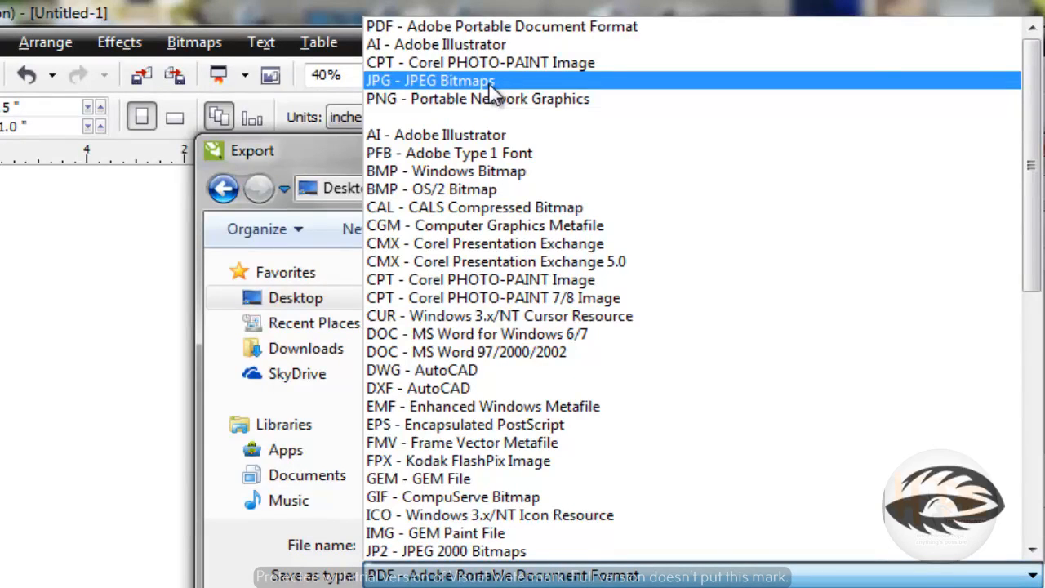
{"action": "left_click", "coordinate": [430, 80]}
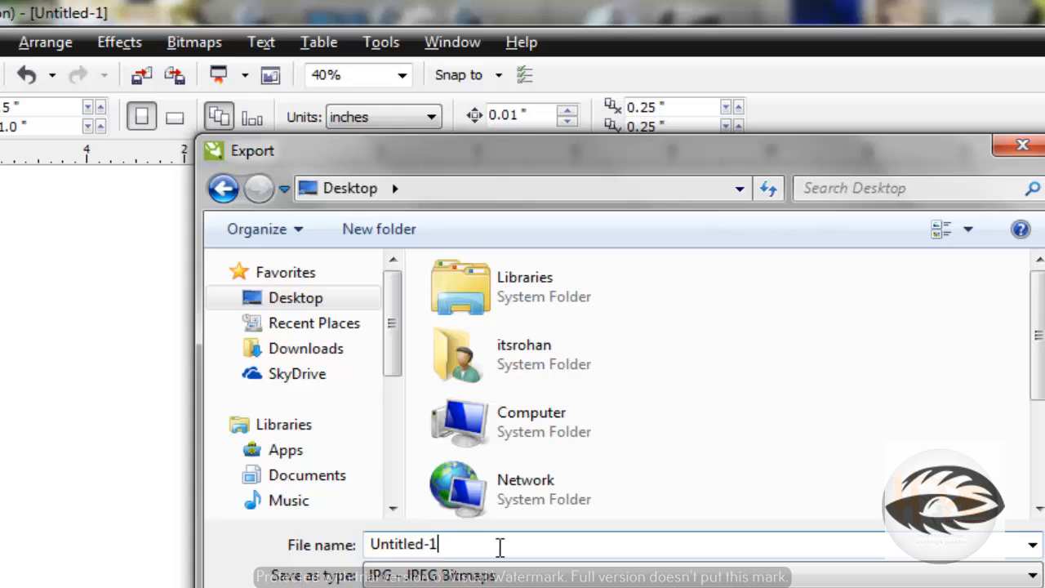
{"action": "key", "text": "Backspace"}
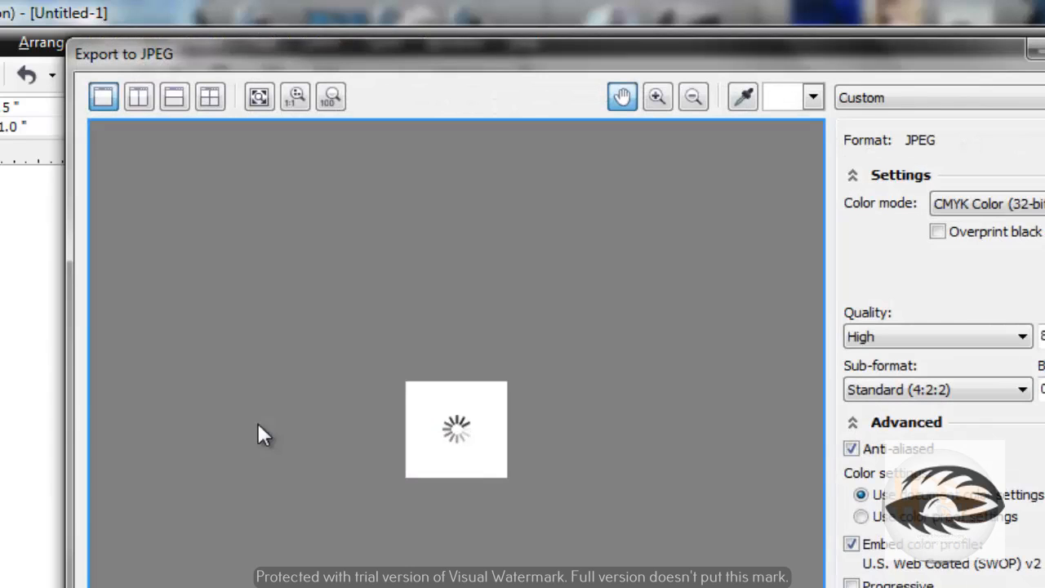
{"action": "mouse_move", "coordinate": [493, 356]}
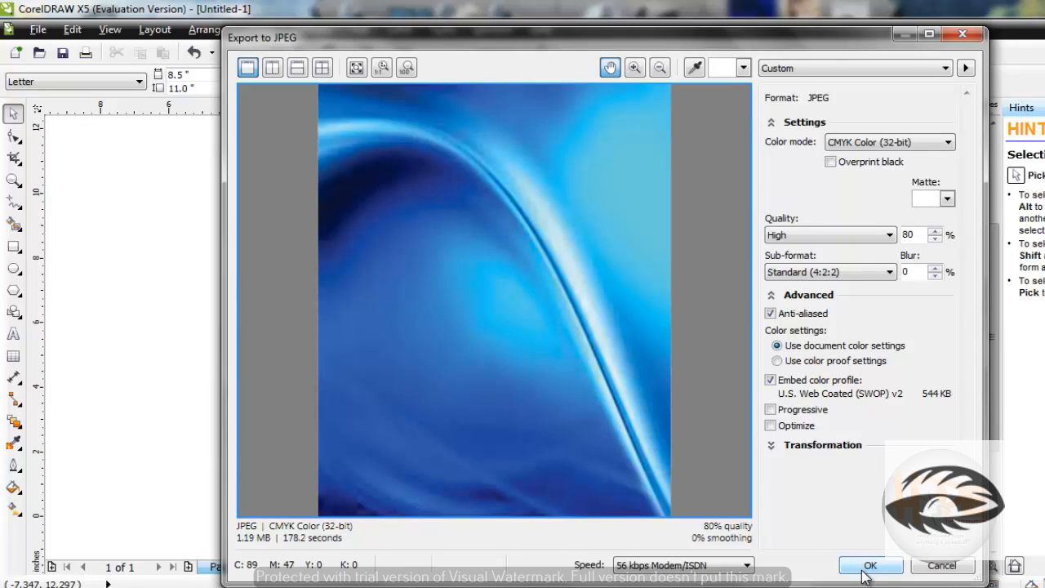
Accept the default High quality 80% JPEG settings with OK to finish the export
{"action": "left_click", "coordinate": [869, 565]}
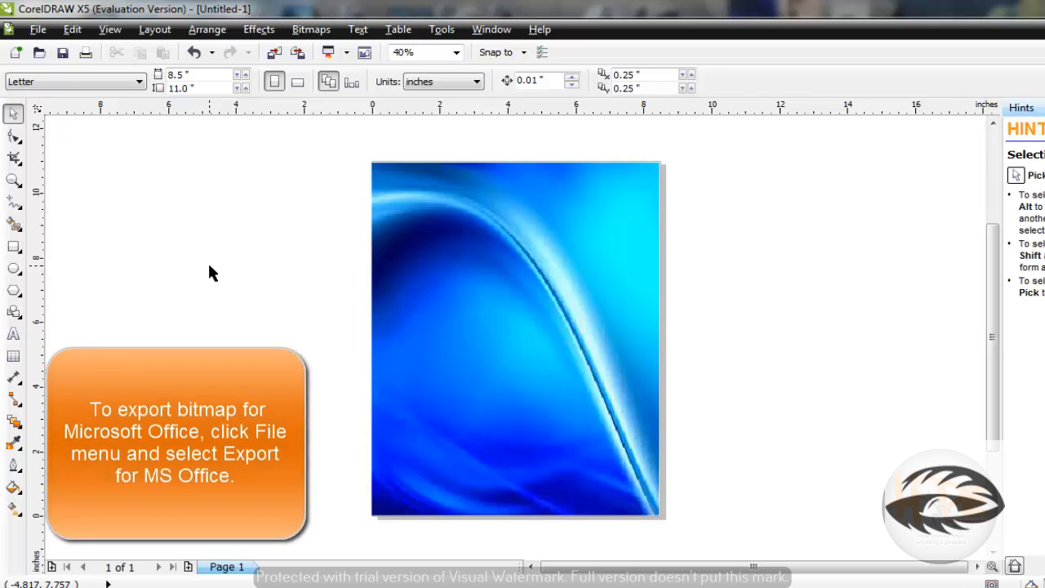
{"action": "mouse_move", "coordinate": [51, 52]}
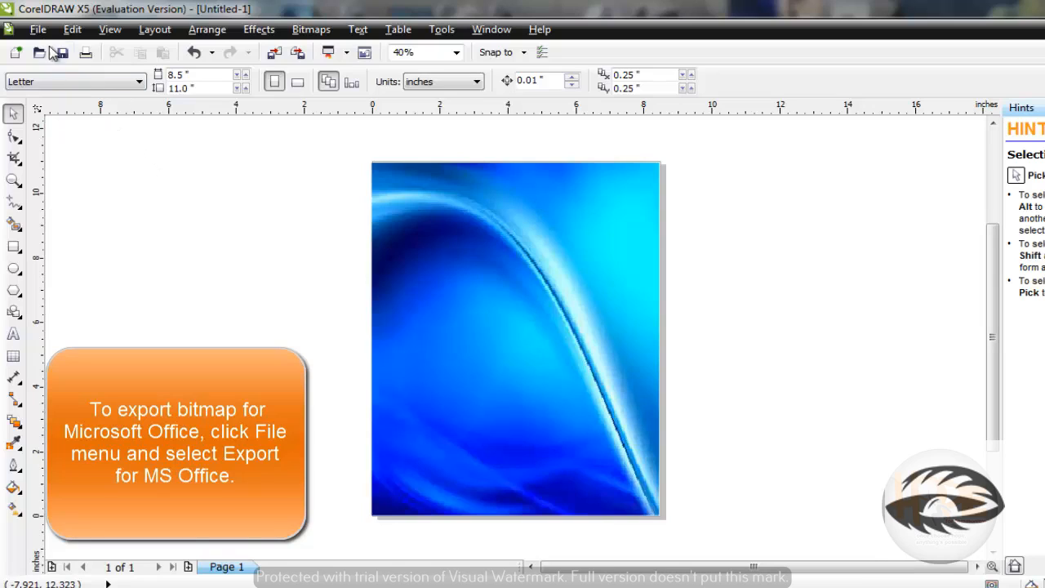
Choose Export For Office from the File menu to export for Microsoft Office
{"action": "left_click", "coordinate": [36, 30]}
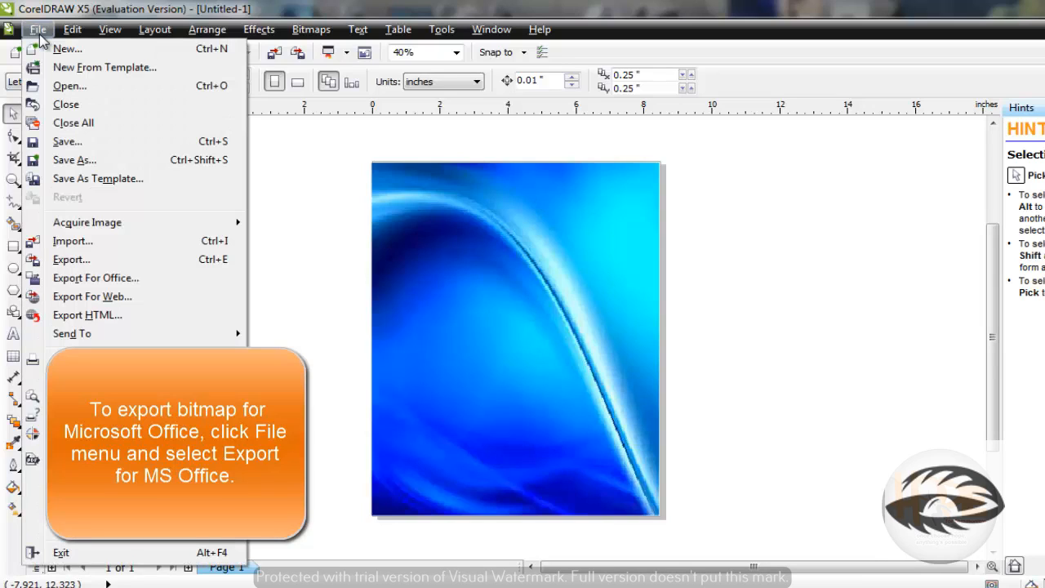
{"action": "mouse_move", "coordinate": [95, 278]}
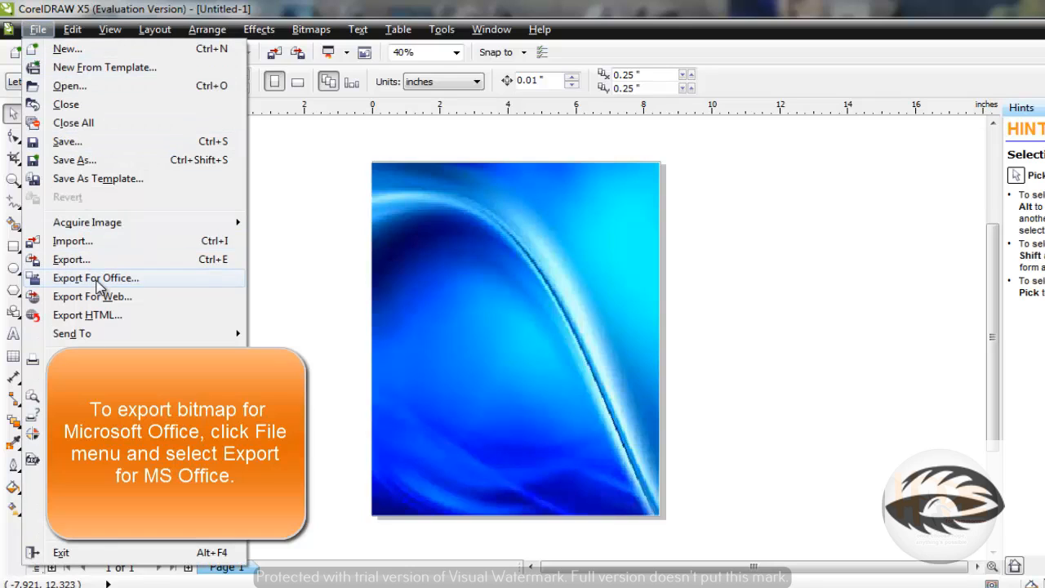
{"action": "left_click", "coordinate": [95, 278]}
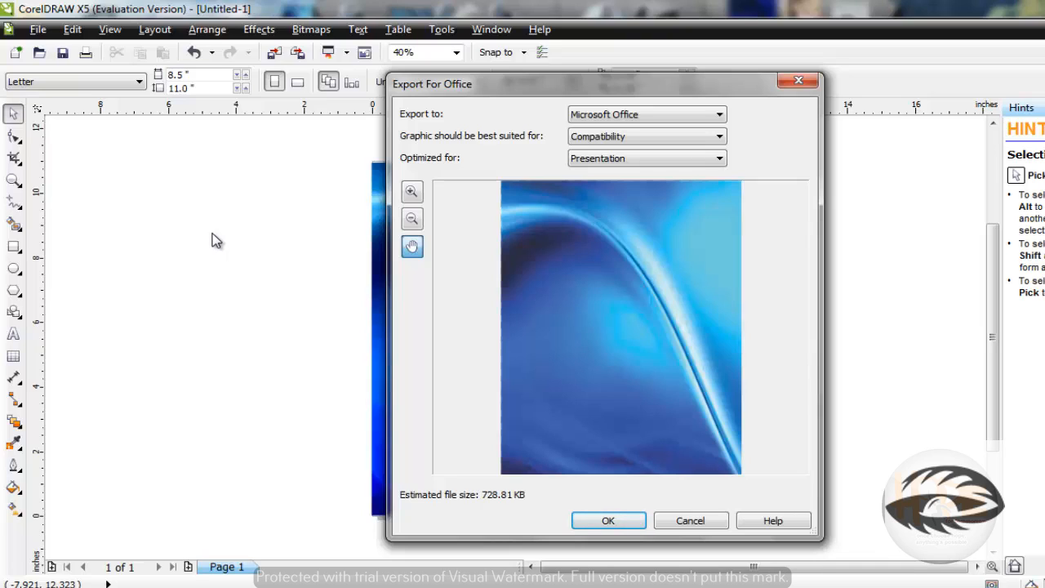
{"action": "mouse_move", "coordinate": [586, 124]}
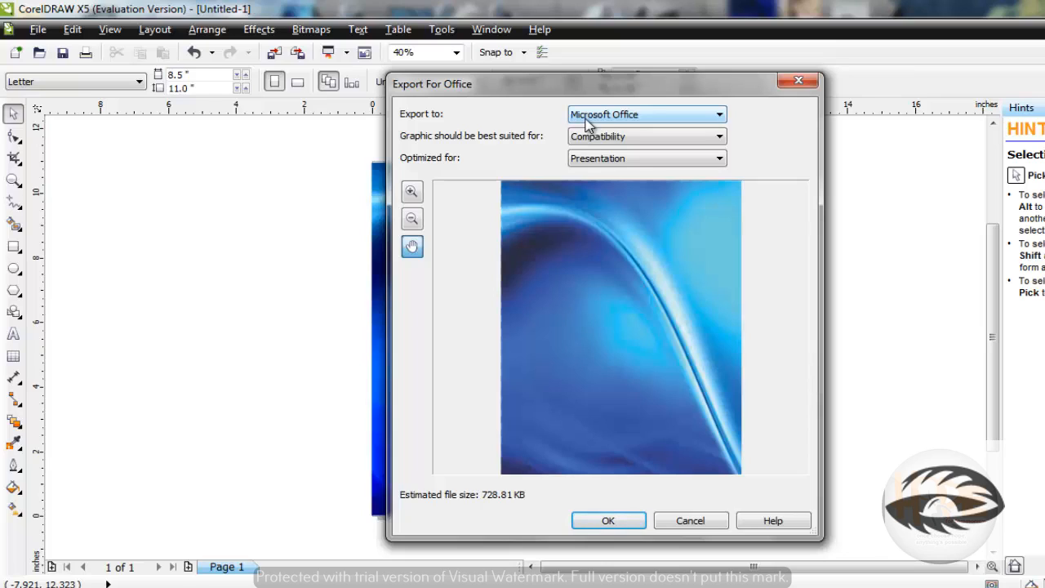
{"action": "mouse_move", "coordinate": [588, 121]}
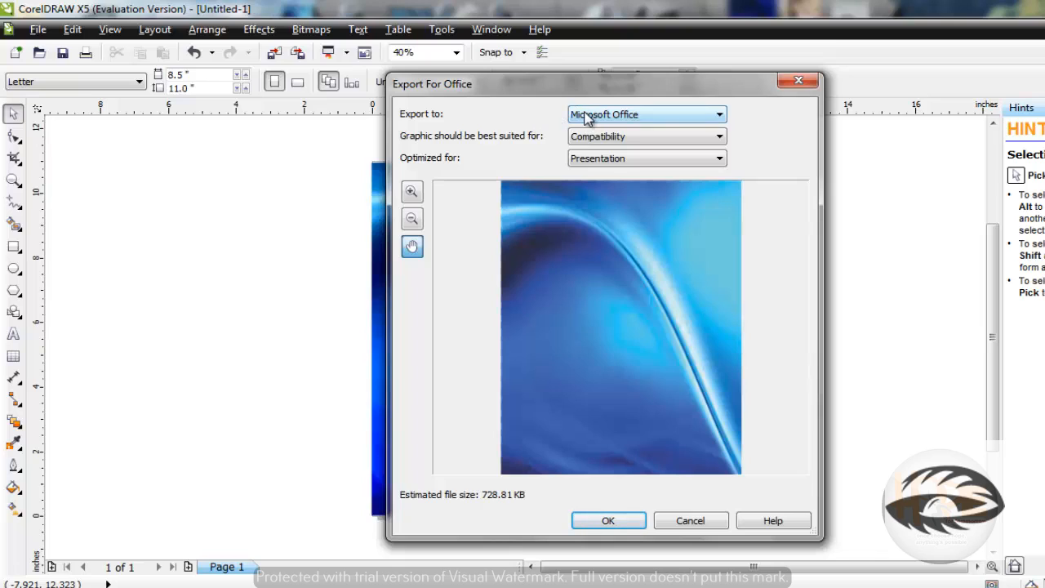
{"action": "mouse_move", "coordinate": [516, 127]}
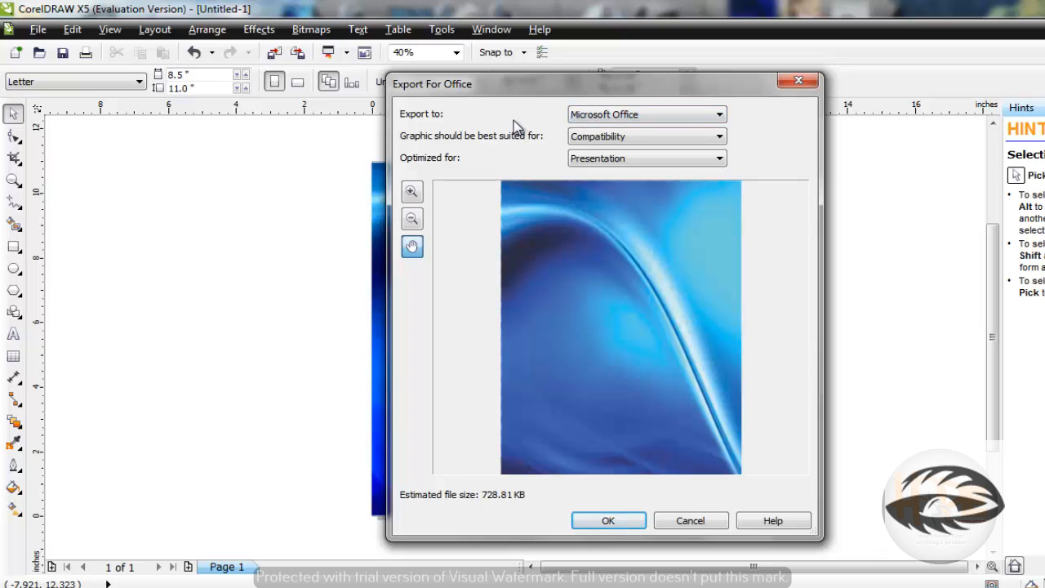
{"action": "mouse_move", "coordinate": [523, 124]}
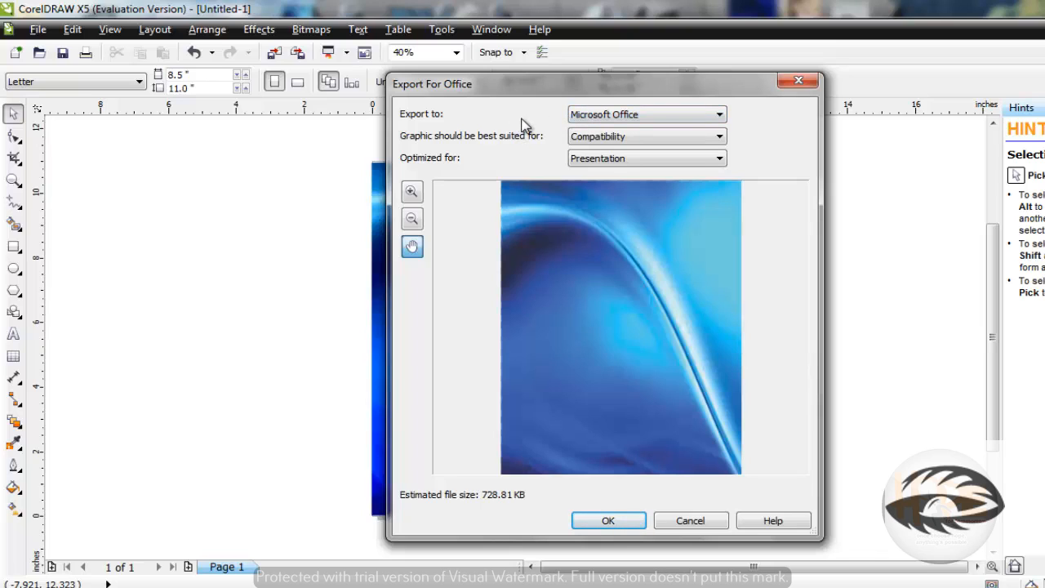
{"action": "mouse_move", "coordinate": [549, 143]}
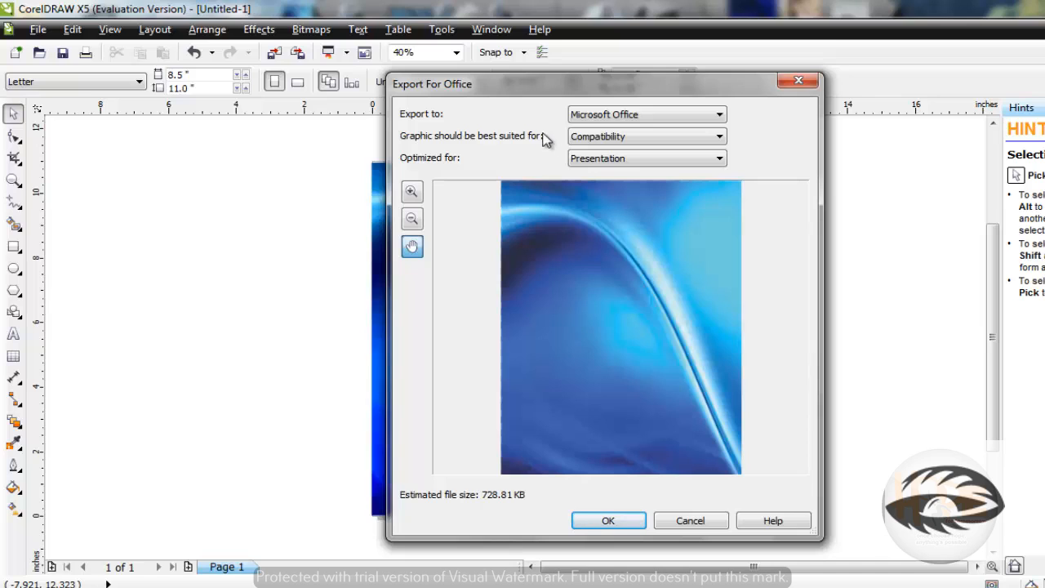
{"action": "mouse_move", "coordinate": [530, 131]}
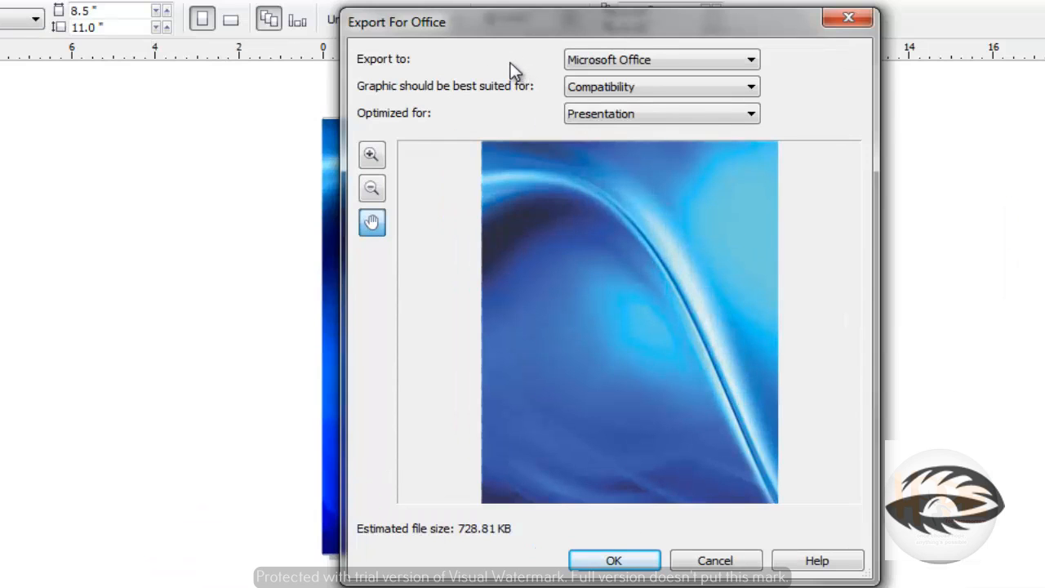
{"action": "mouse_move", "coordinate": [513, 82]}
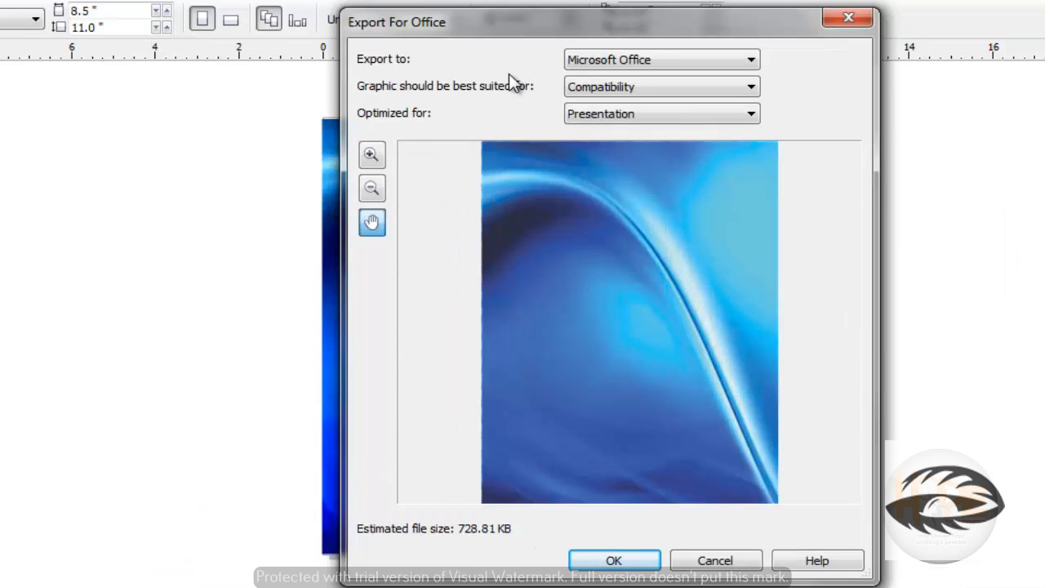
{"action": "mouse_move", "coordinate": [512, 101]}
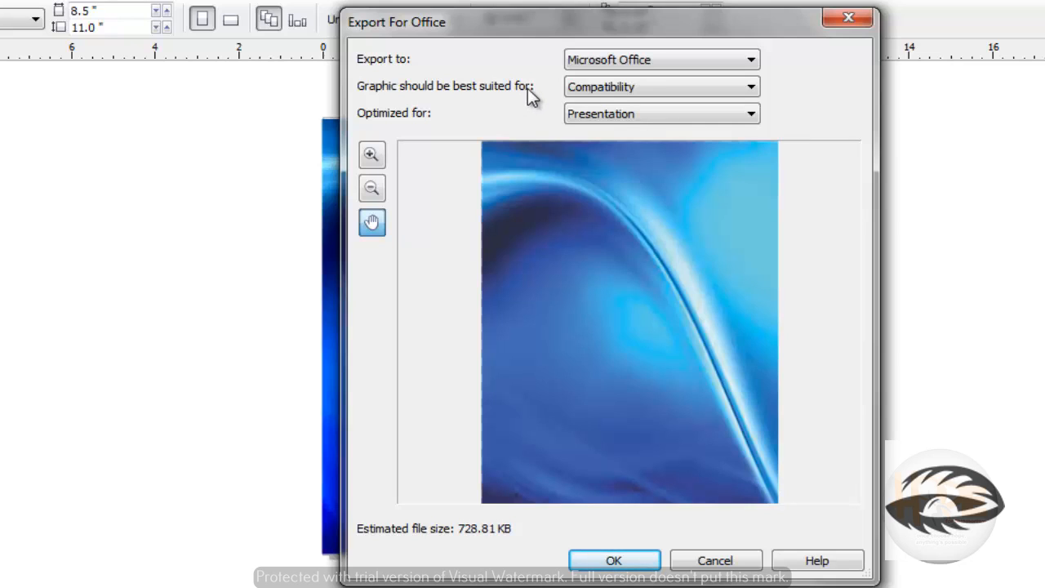
{"action": "mouse_move", "coordinate": [582, 98]}
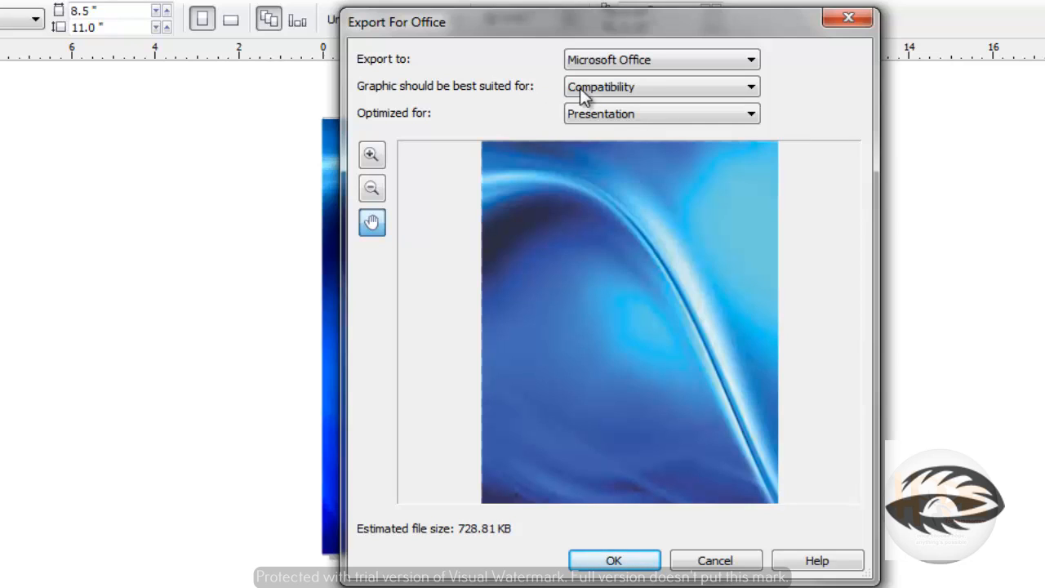
{"action": "mouse_move", "coordinate": [608, 92]}
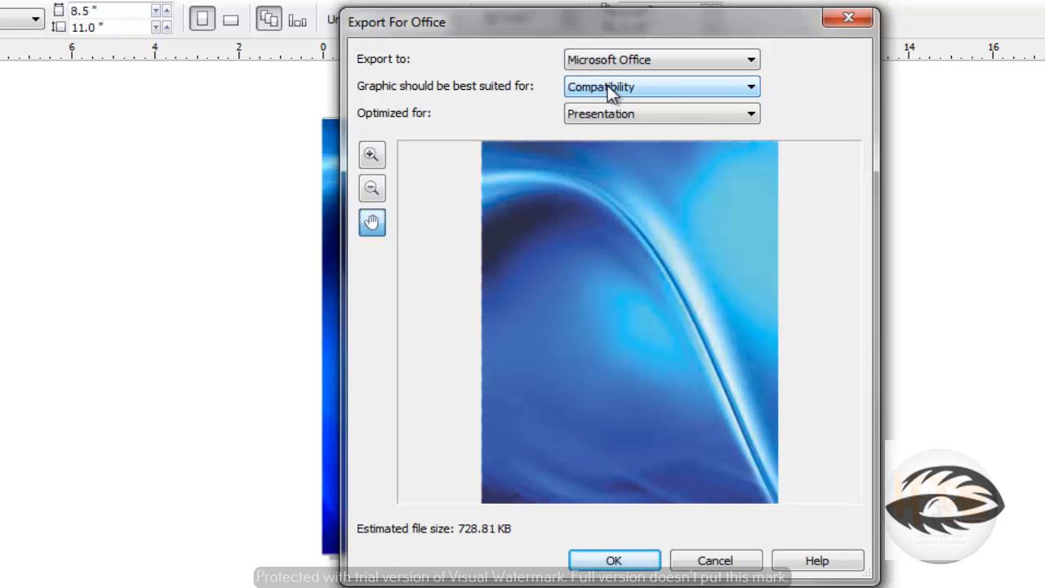
{"action": "left_click", "coordinate": [748, 87]}
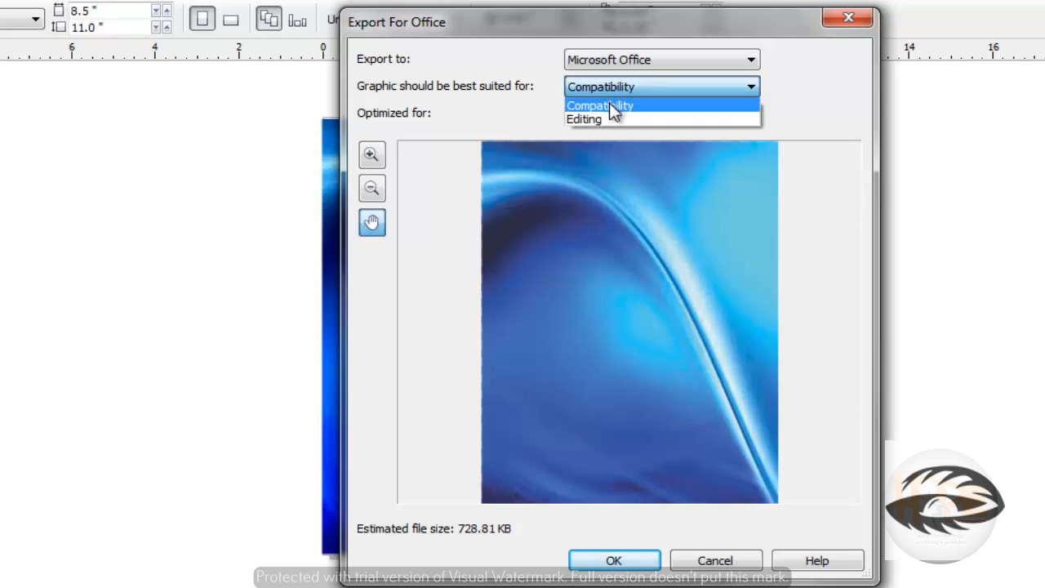
{"action": "left_click", "coordinate": [601, 104]}
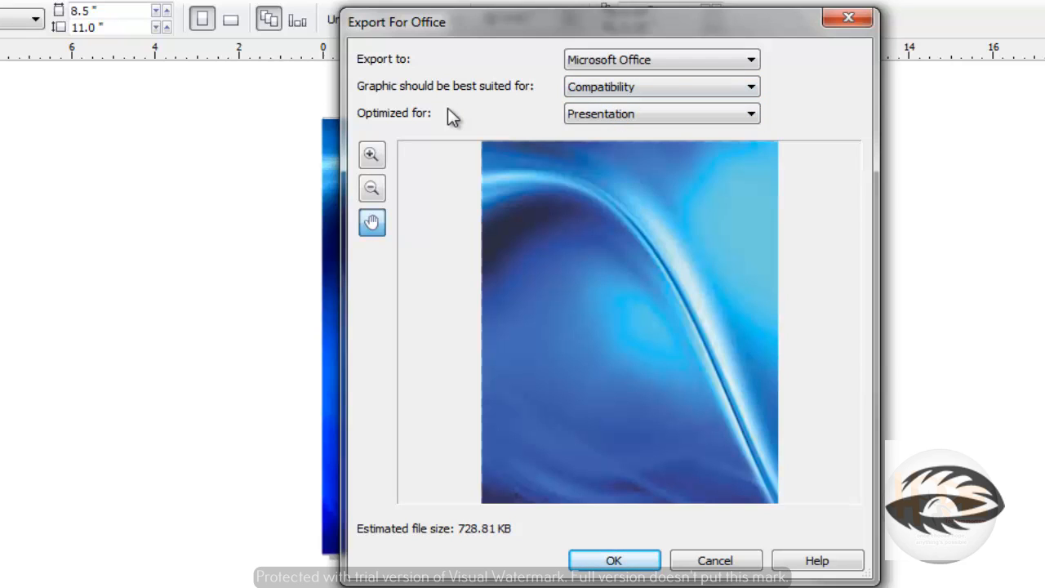
{"action": "mouse_move", "coordinate": [447, 130]}
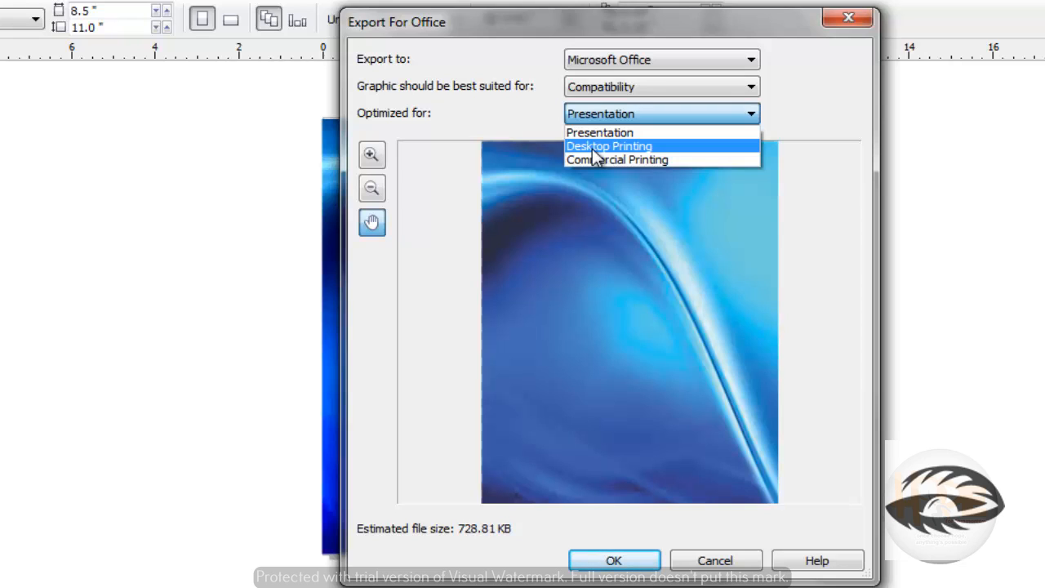
{"action": "mouse_move", "coordinate": [601, 170]}
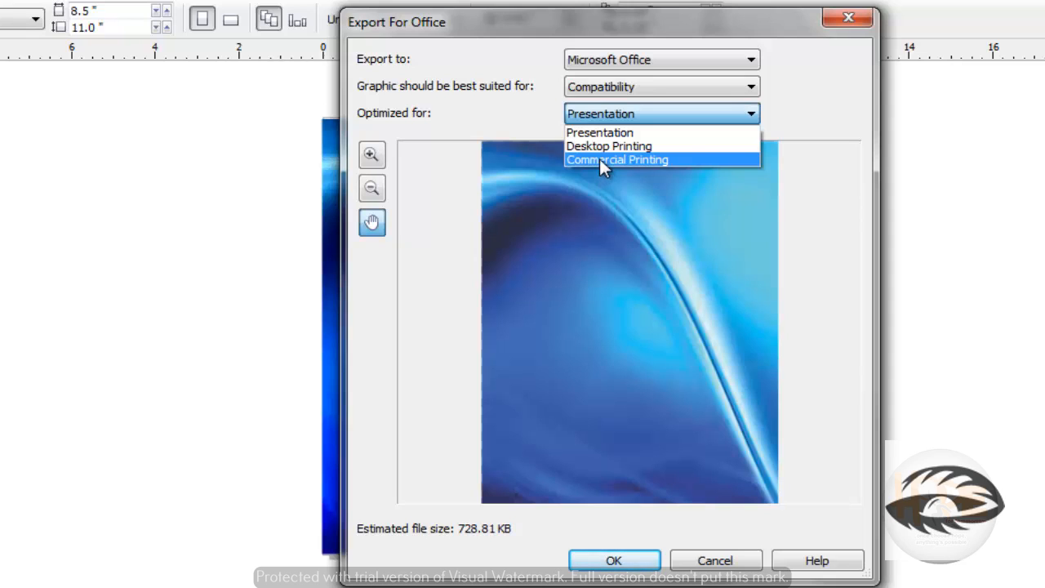
{"action": "left_click", "coordinate": [599, 133]}
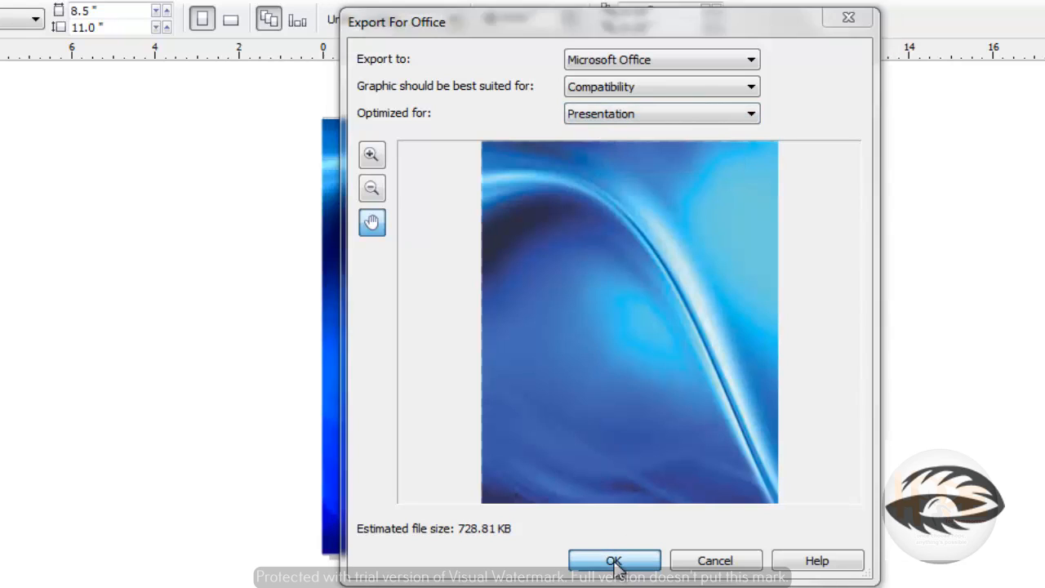
Confirm the Office export and save it to the Desktop as PNG 'file1'
{"action": "left_click", "coordinate": [614, 560]}
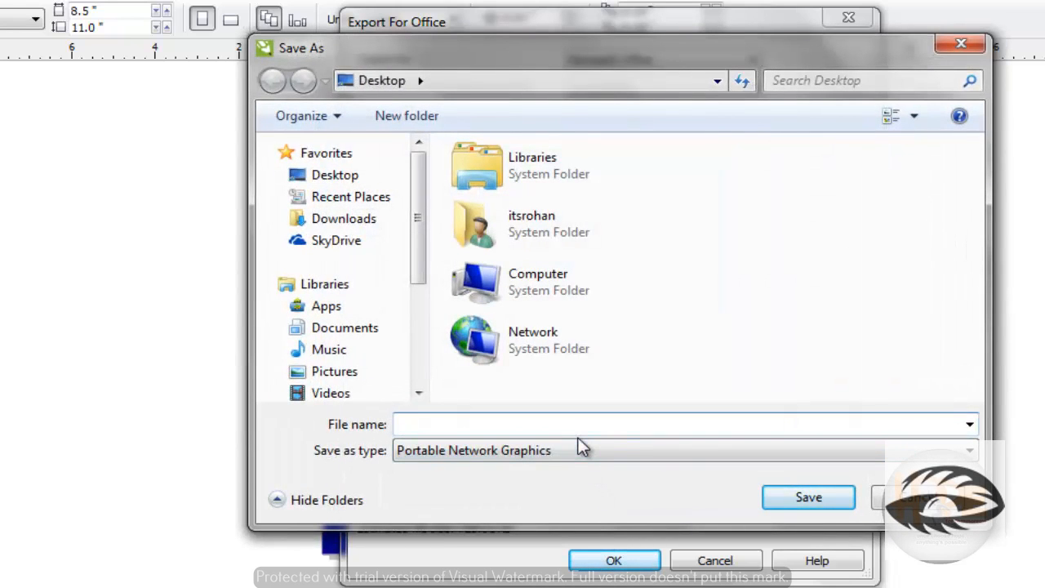
{"action": "type", "text": "fi"}
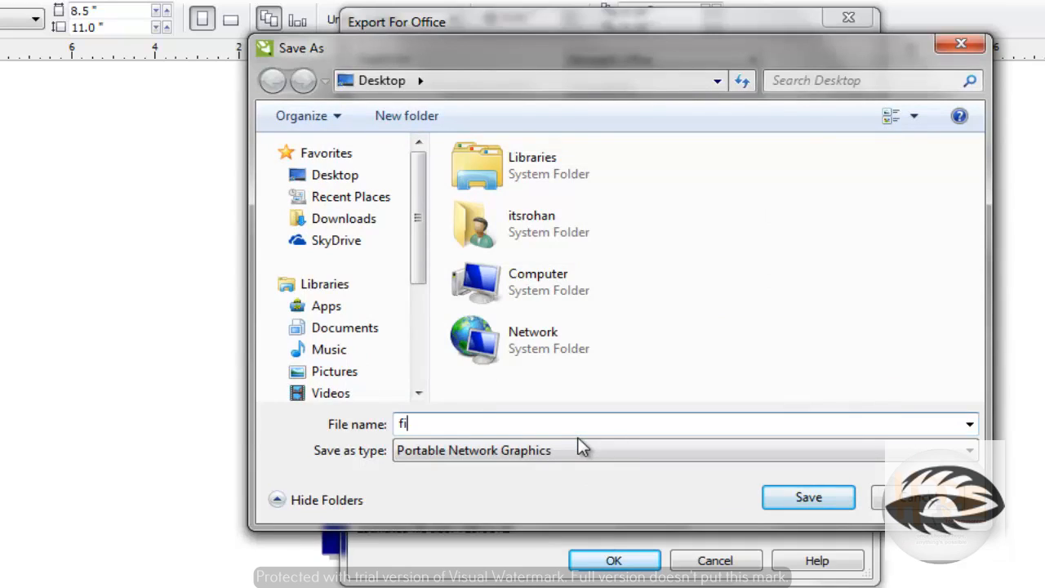
{"action": "type", "text": "le1"}
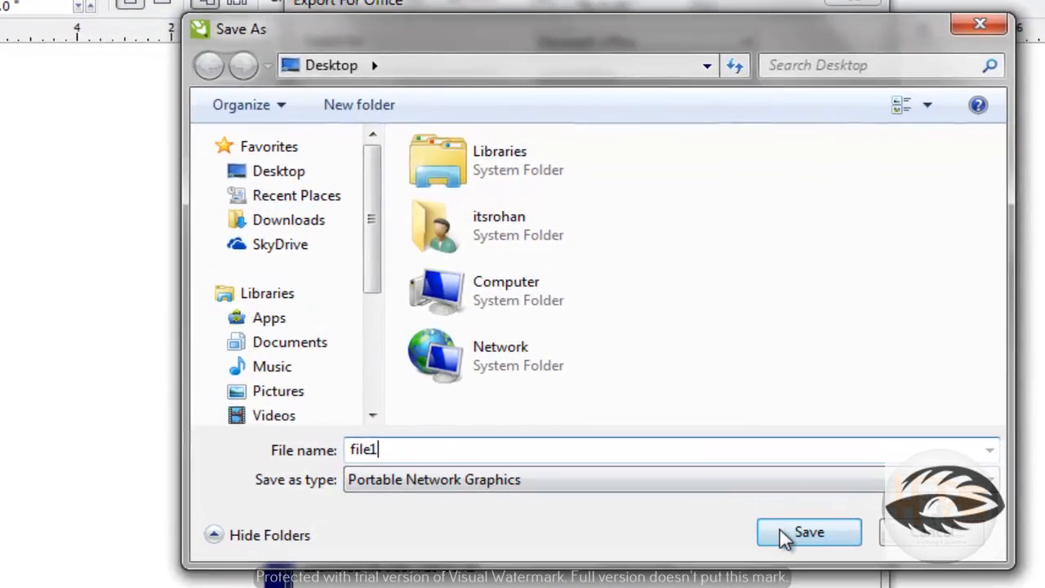
{"action": "left_click", "coordinate": [808, 532]}
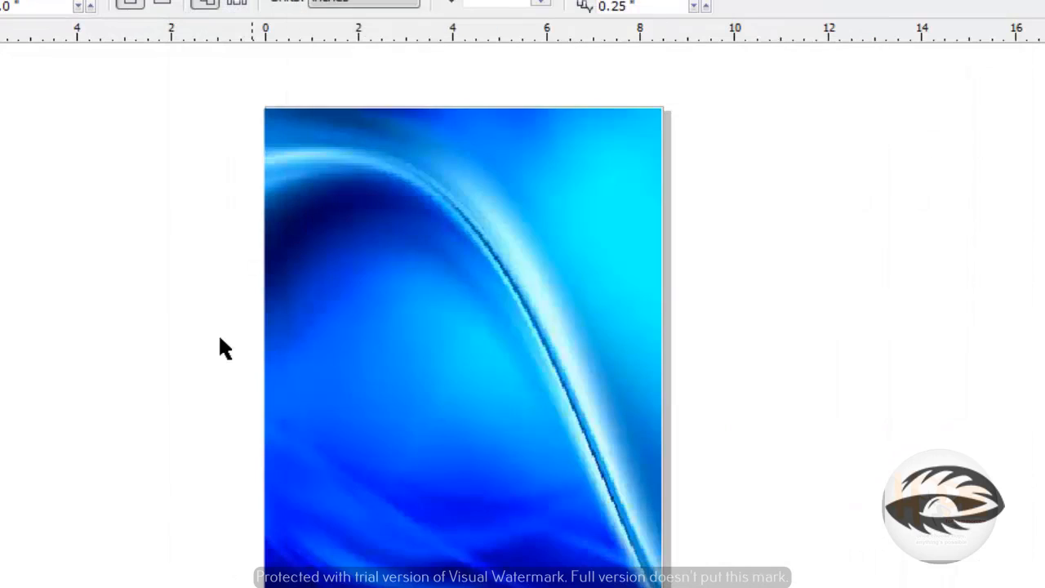